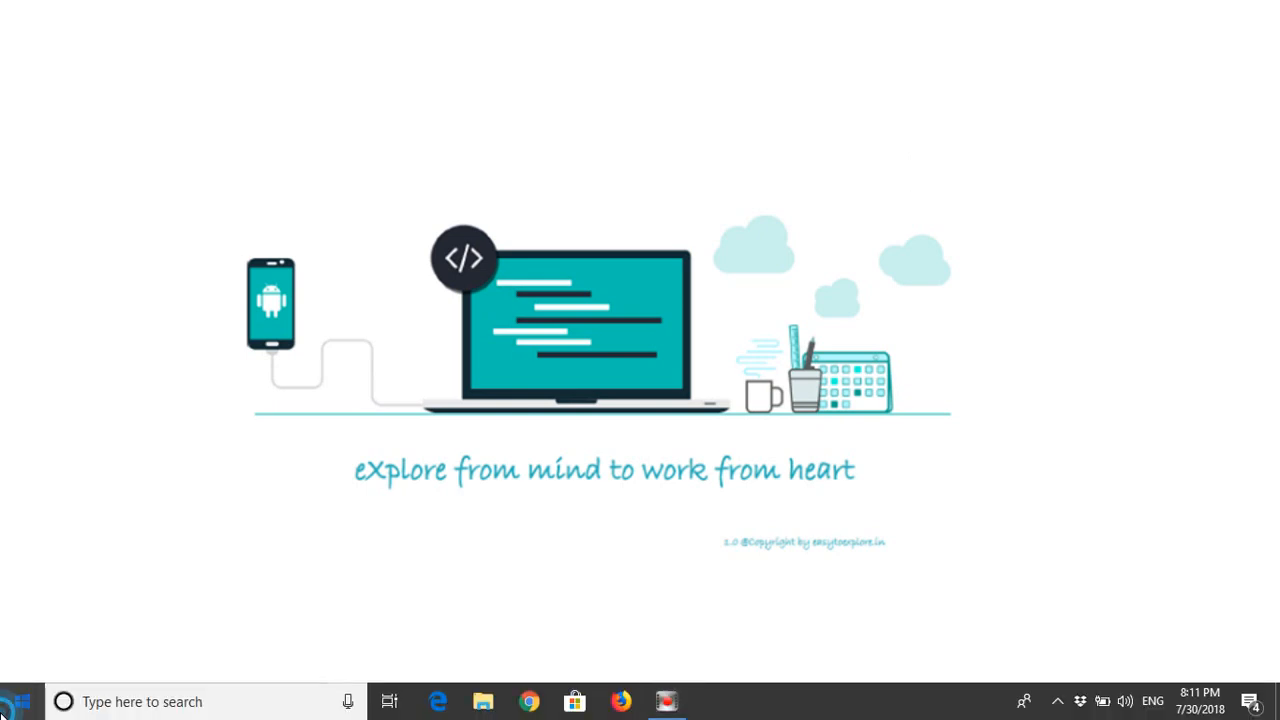
# - Launch Visual Studio 2017 from the Windows search box by searching 'v'
pyautogui.write('v')
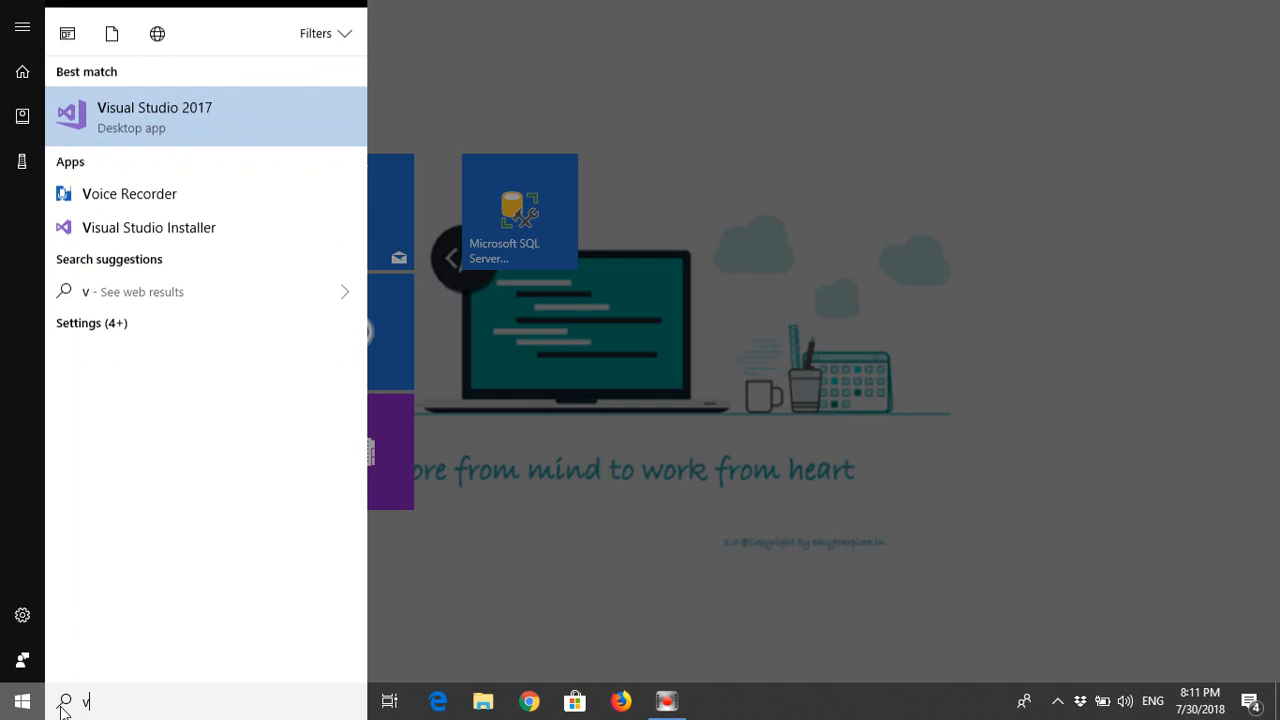
pyautogui.click(154, 116)
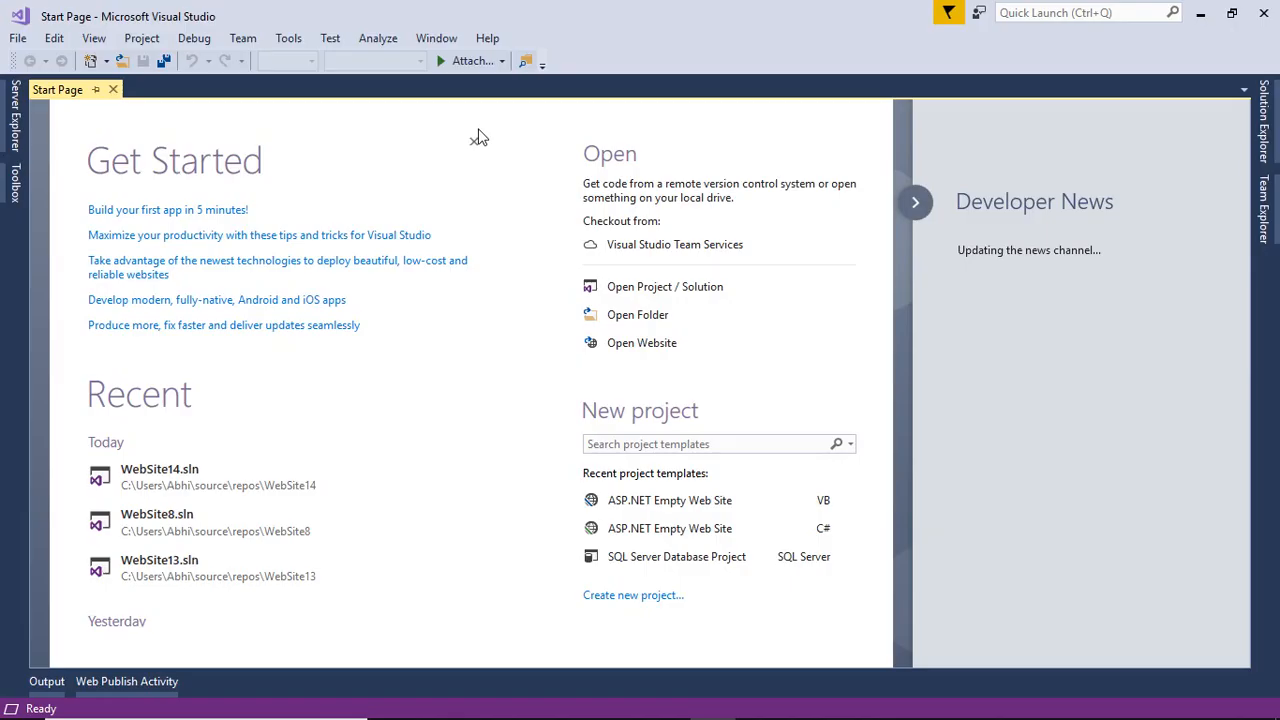
pyautogui.click(16, 38)
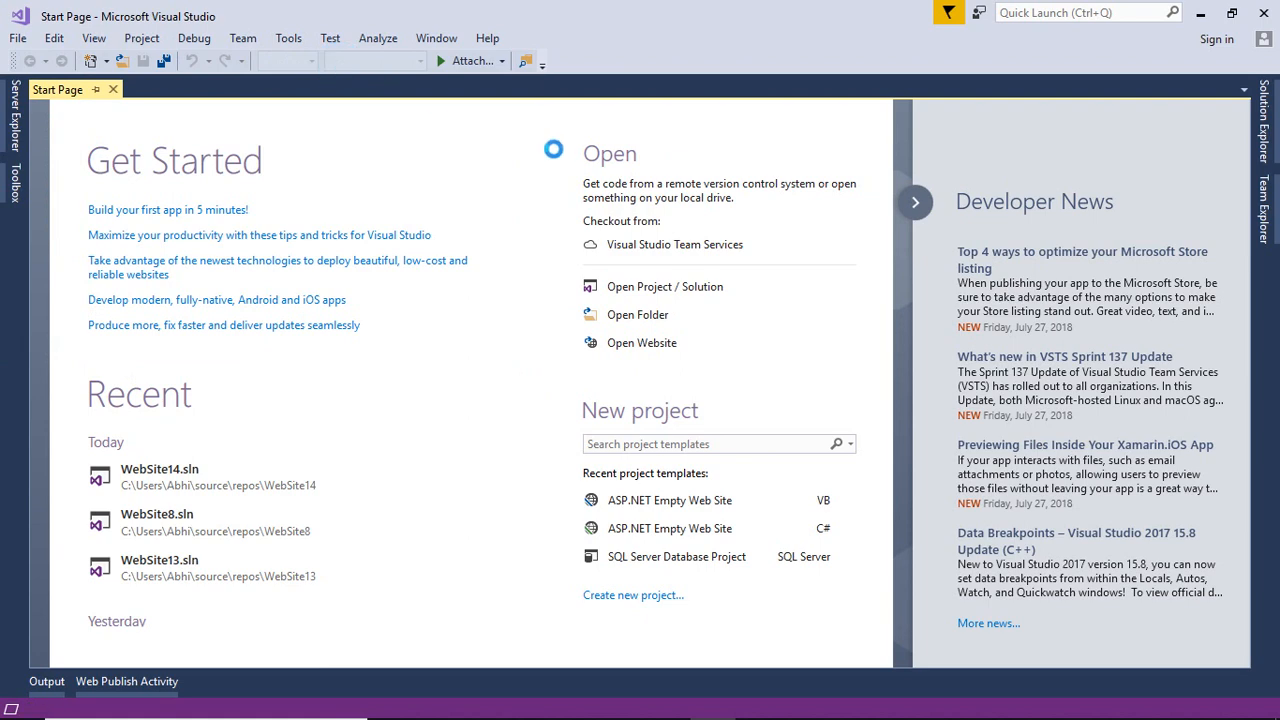
# - Create a new ASP.NET Empty Web Site named WebSite15 via File > New > Web Site
pyautogui.click(632, 594)
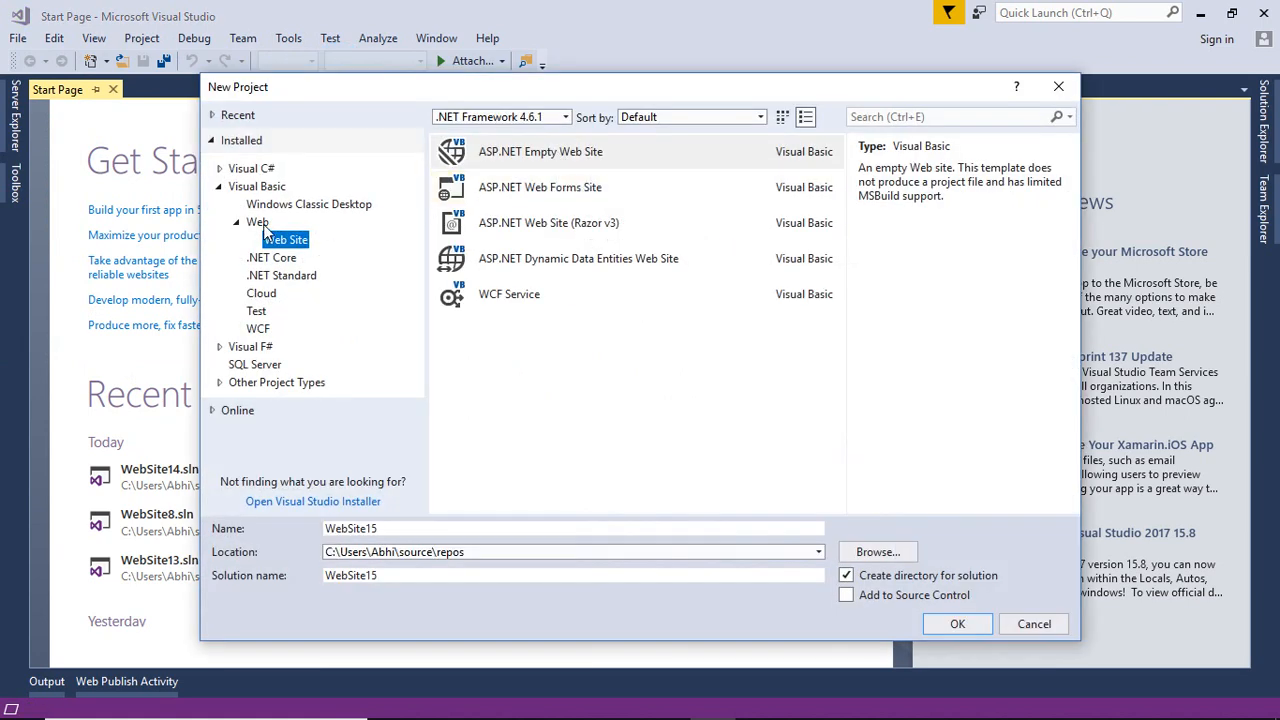
pyautogui.click(540, 152)
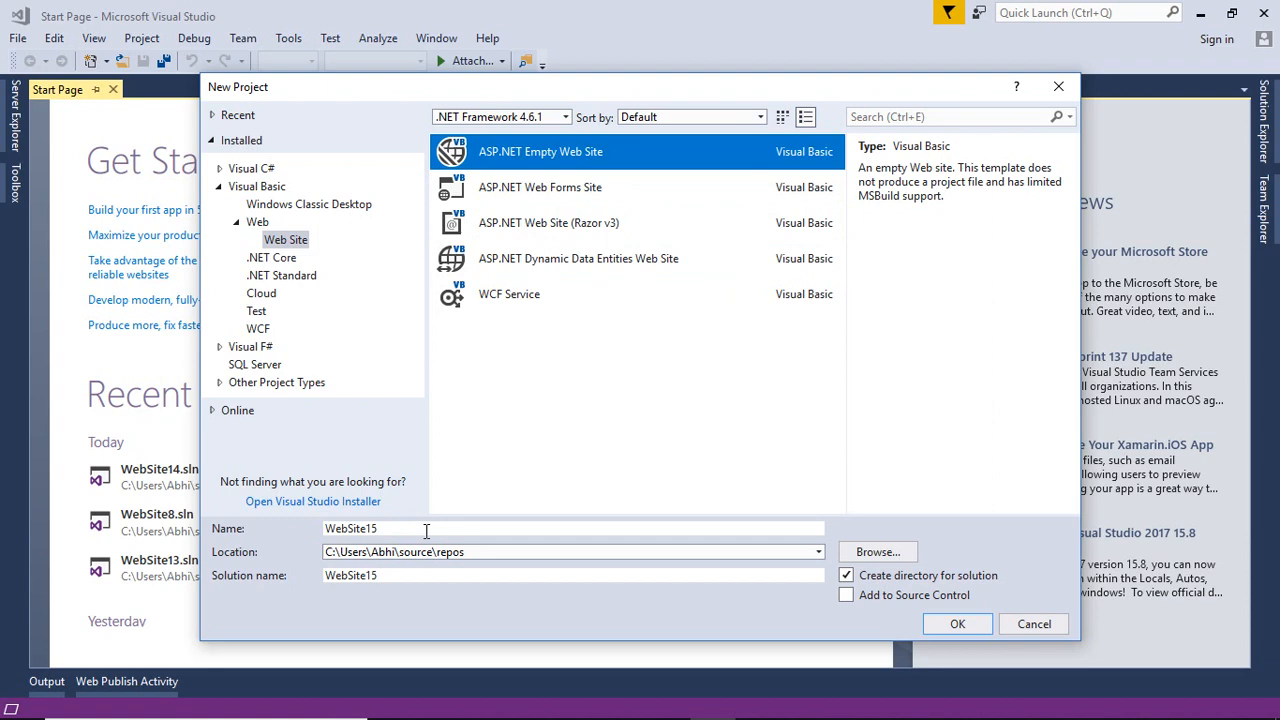
pyautogui.click(956, 624)
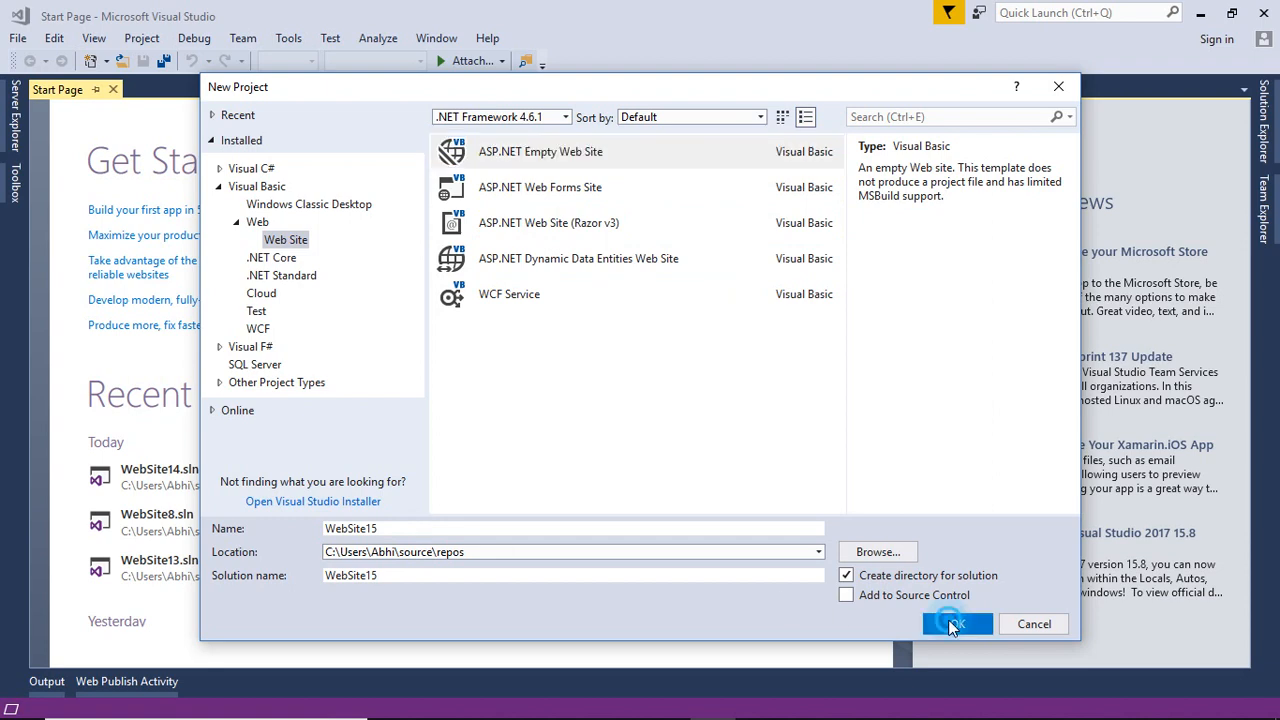
pyautogui.click(956, 624)
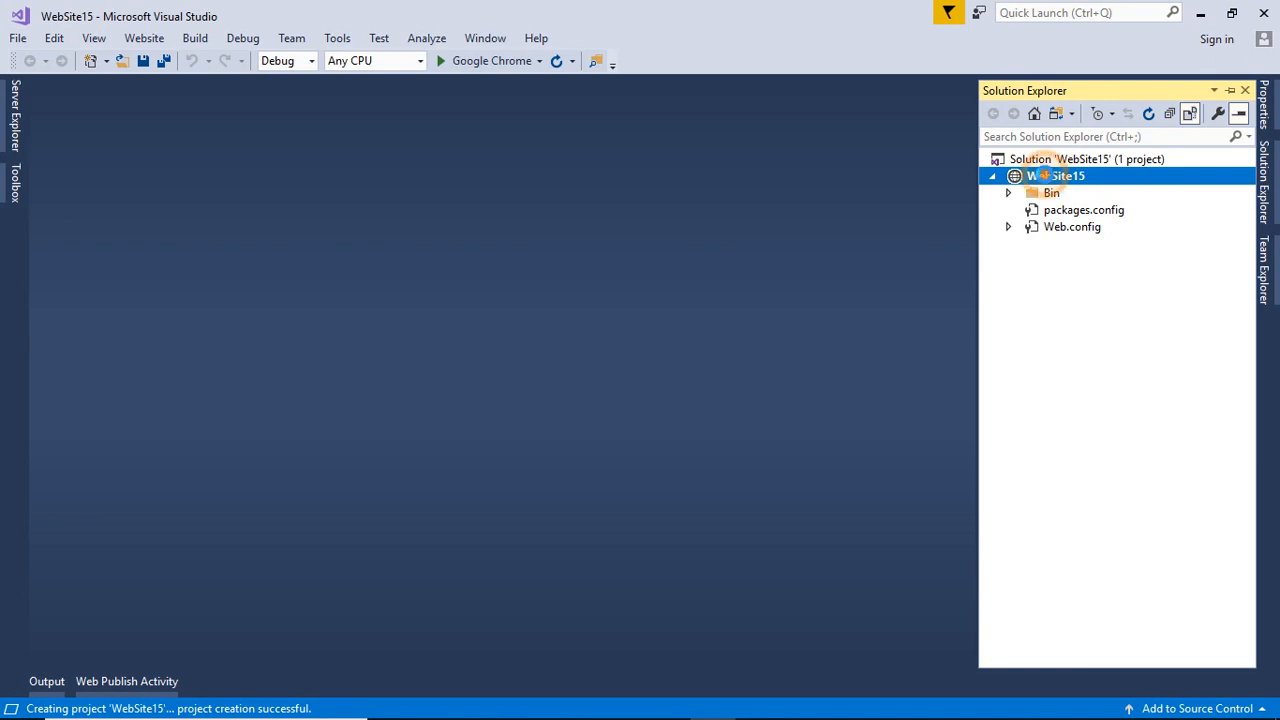
# - Add a Visual C# Web Form named Default.aspx with separate code file to WebSite15
pyautogui.rightClick(1054, 176)
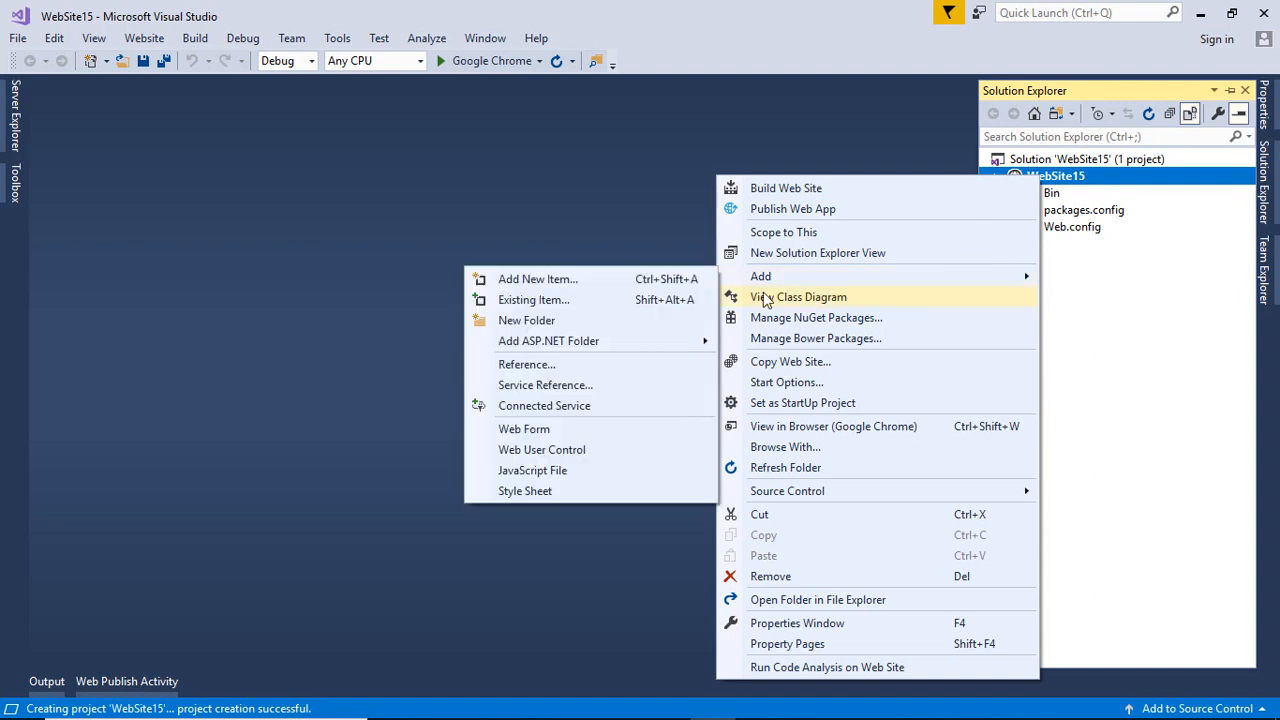
pyautogui.click(536, 280)
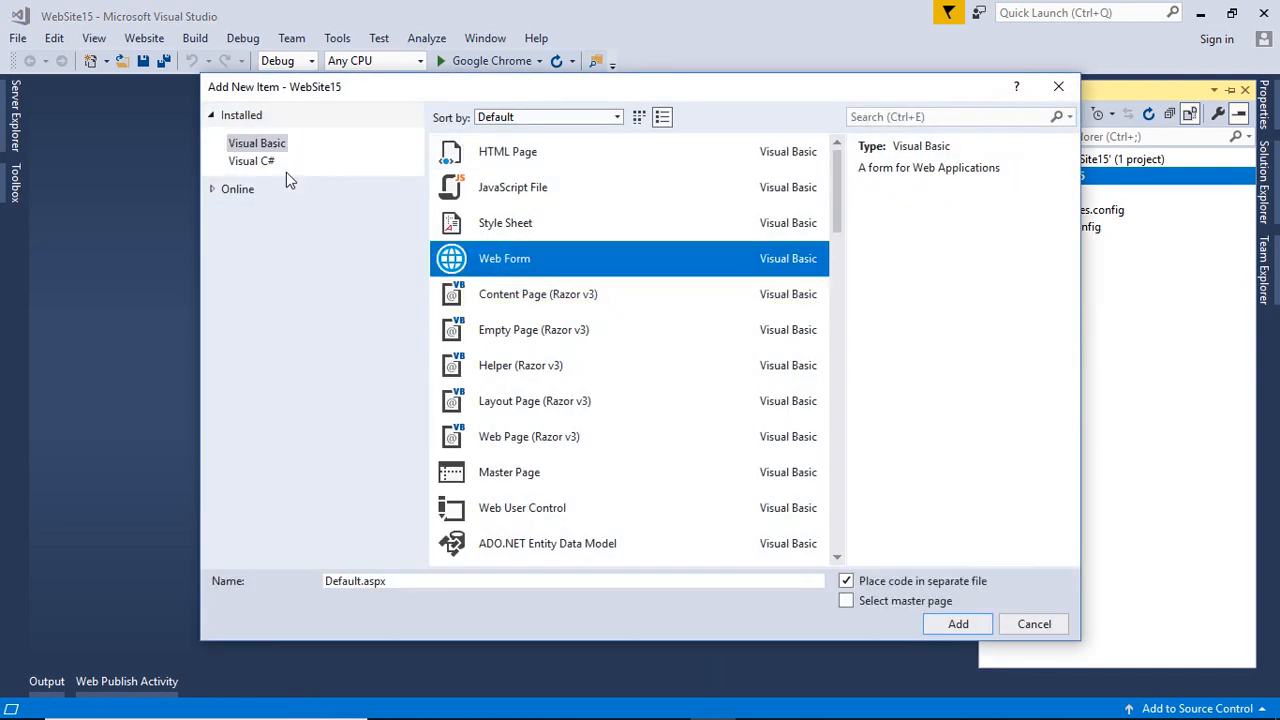
pyautogui.click(252, 160)
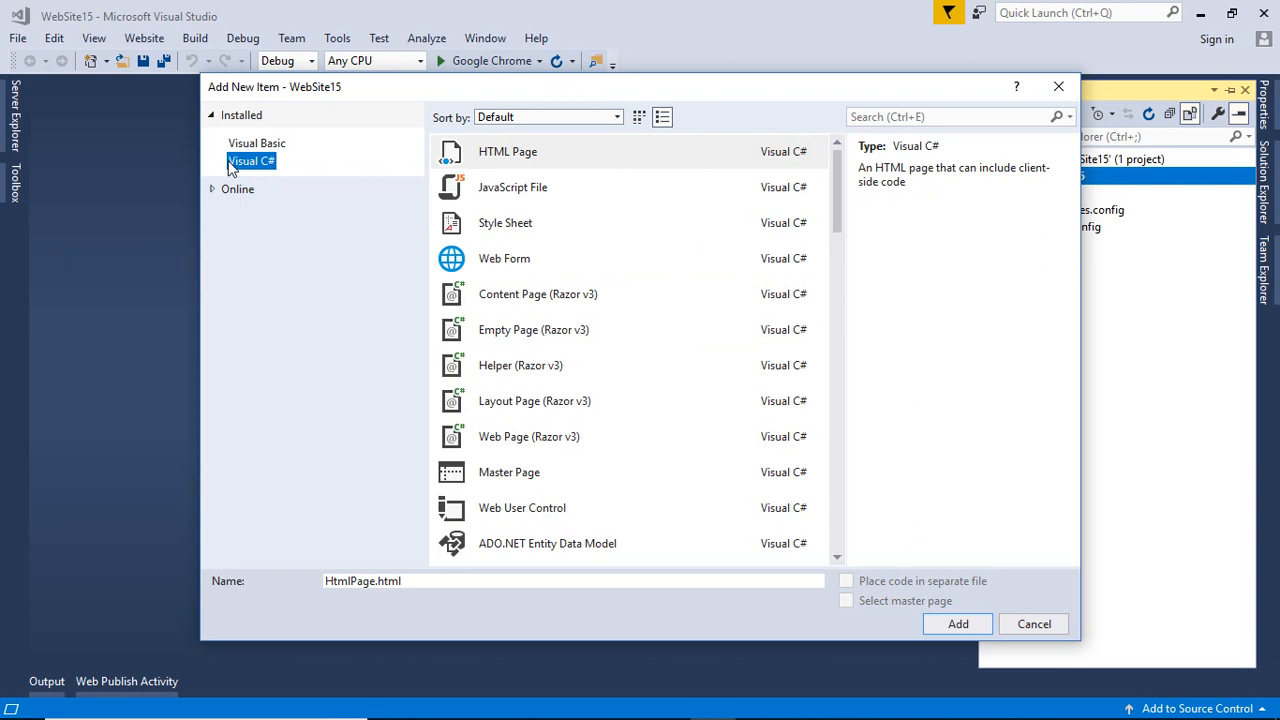
pyautogui.moveTo(244, 152)
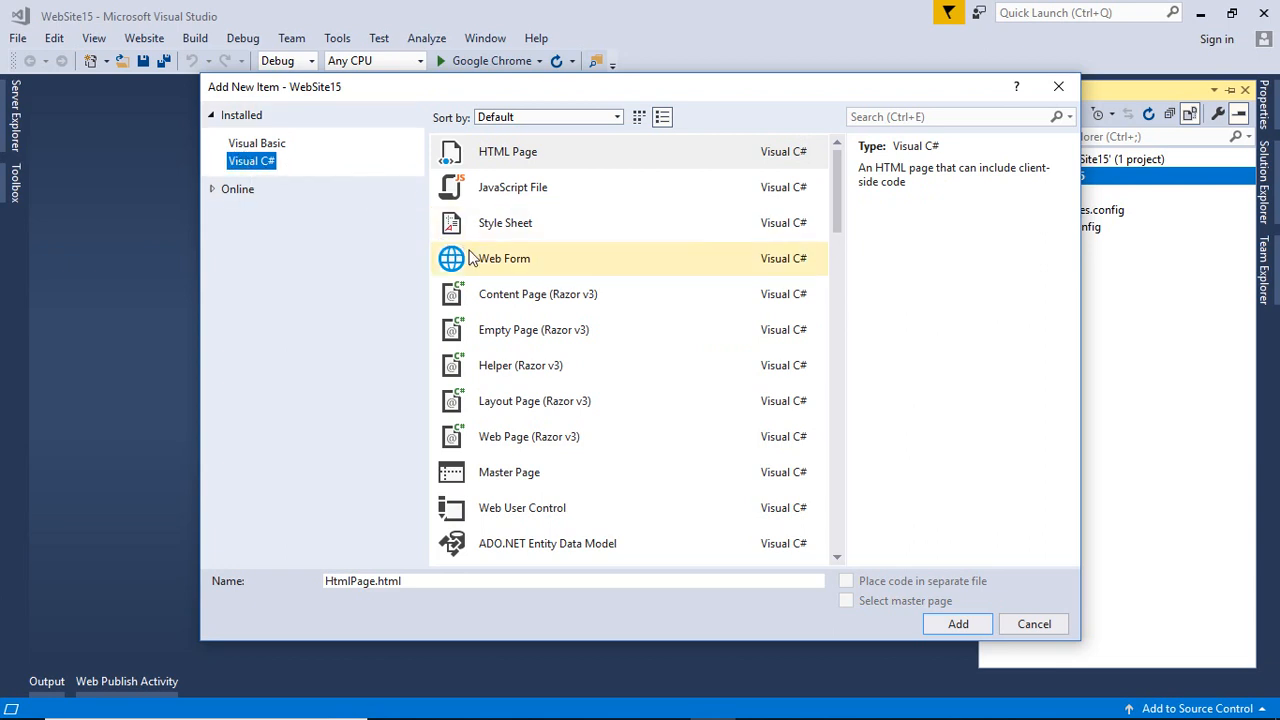
pyautogui.click(504, 258)
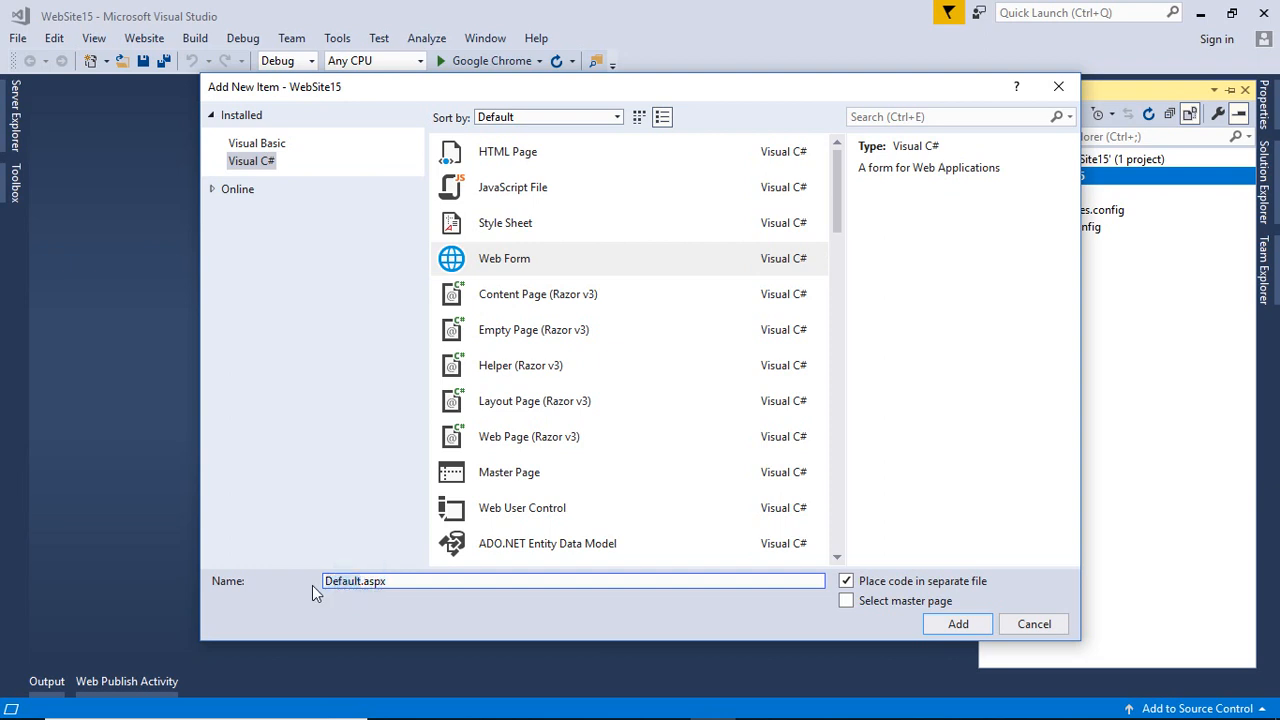
pyautogui.moveTo(880, 584)
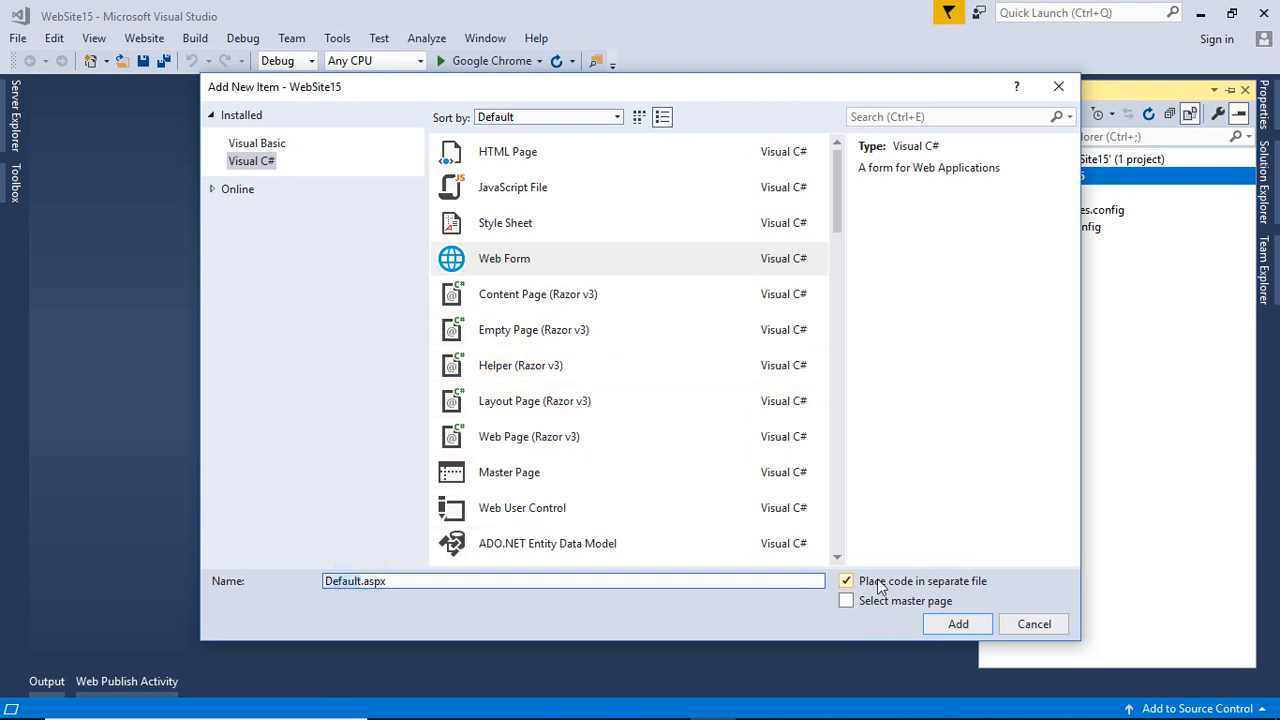
pyautogui.click(846, 580)
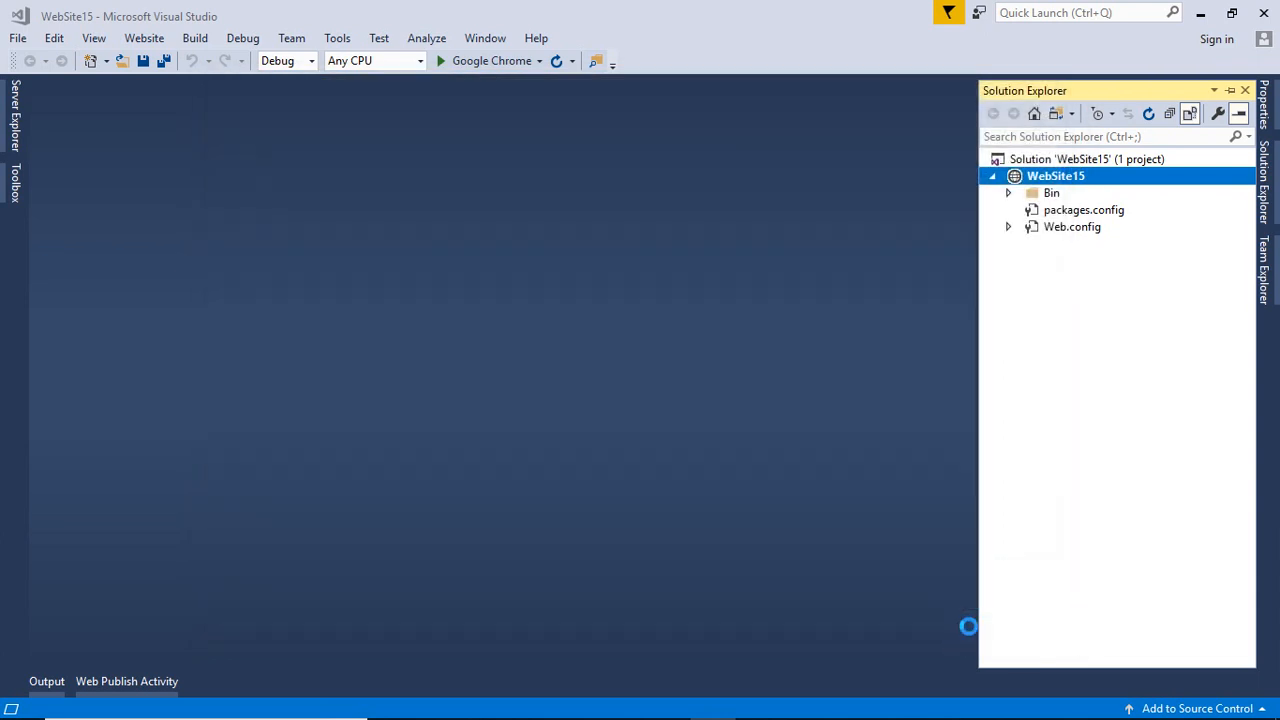
pyautogui.moveTo(972, 632)
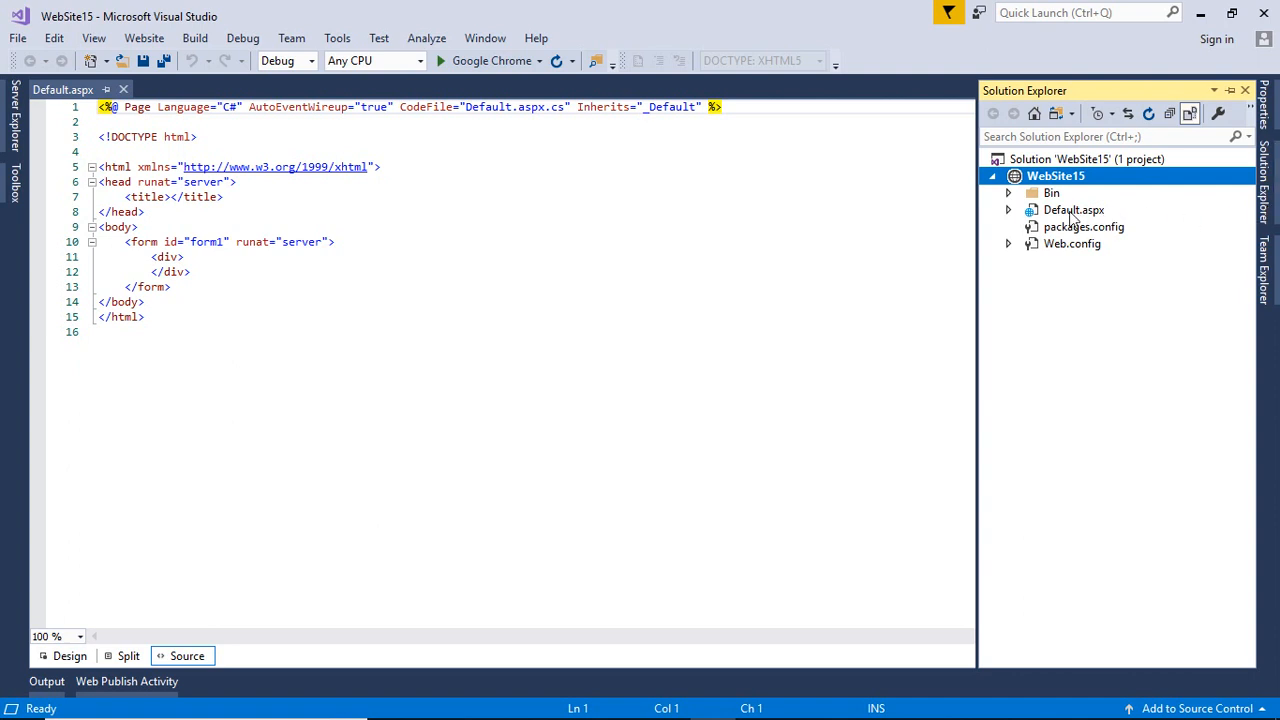
pyautogui.moveTo(192, 260)
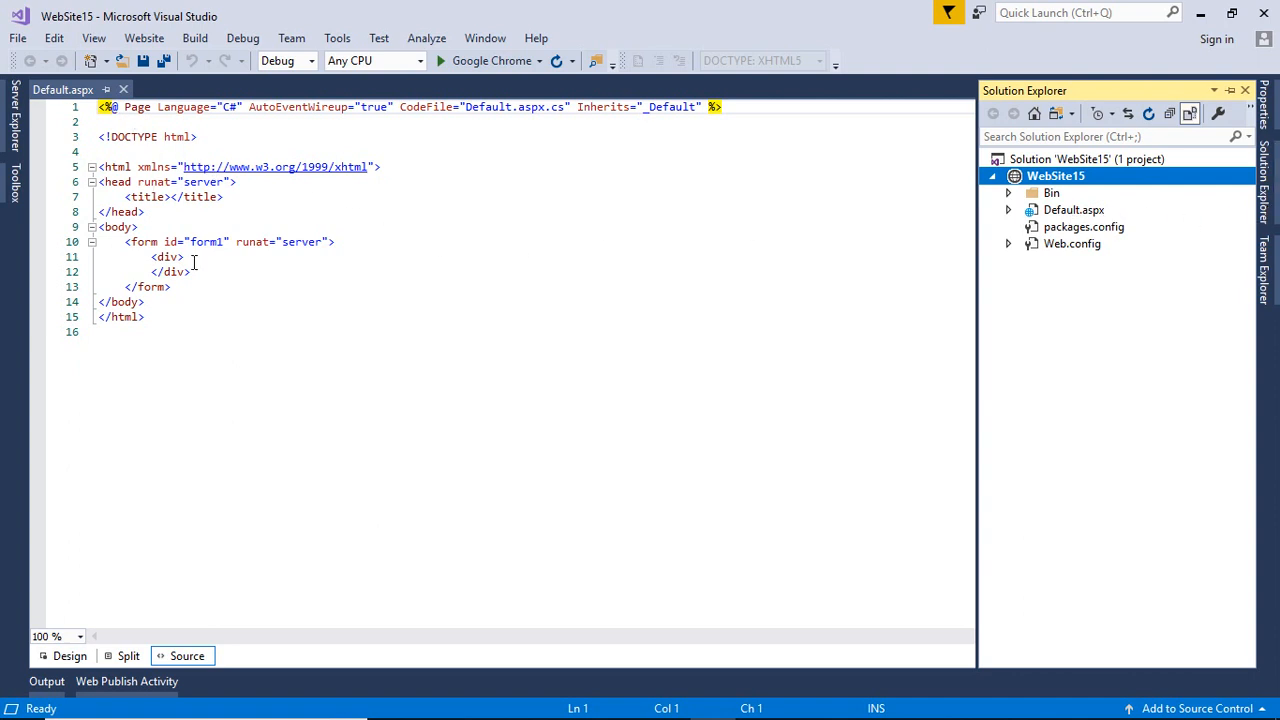
# - Write a <table> with a <tr> holding <td>Name:-</td> and a second empty <td> inside the div
pyautogui.press('Return')
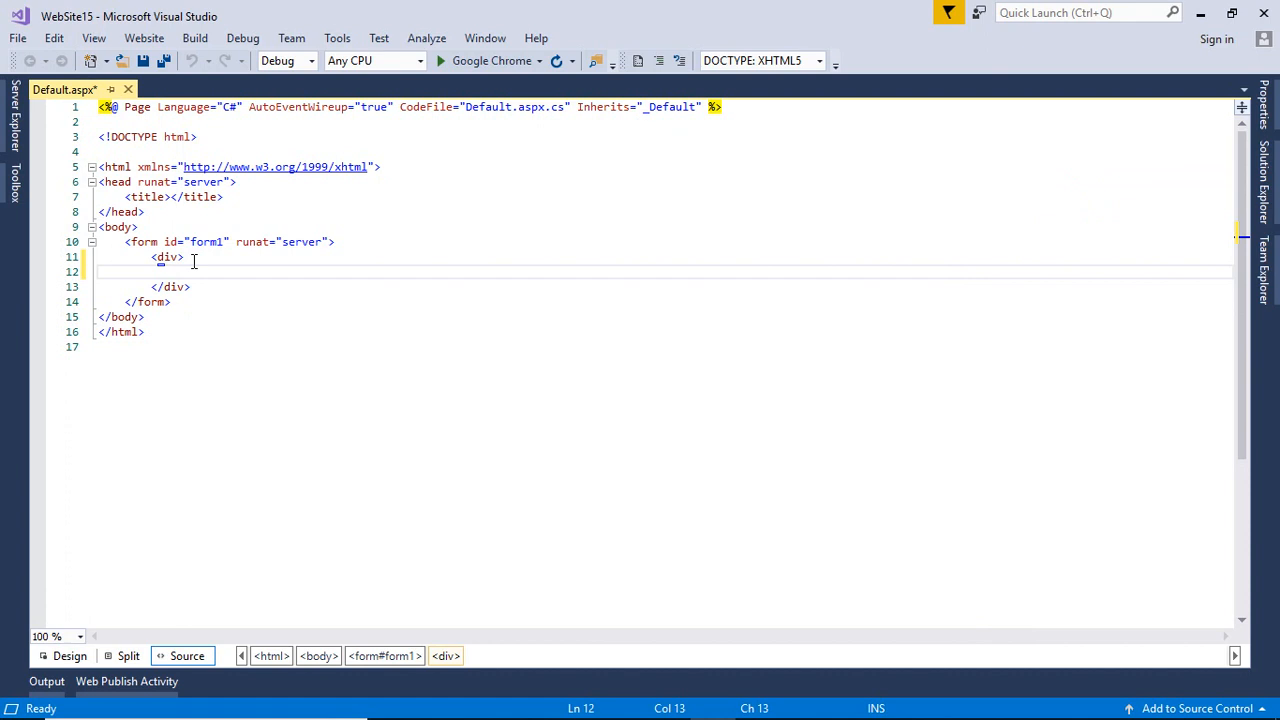
pyautogui.write('<table>')
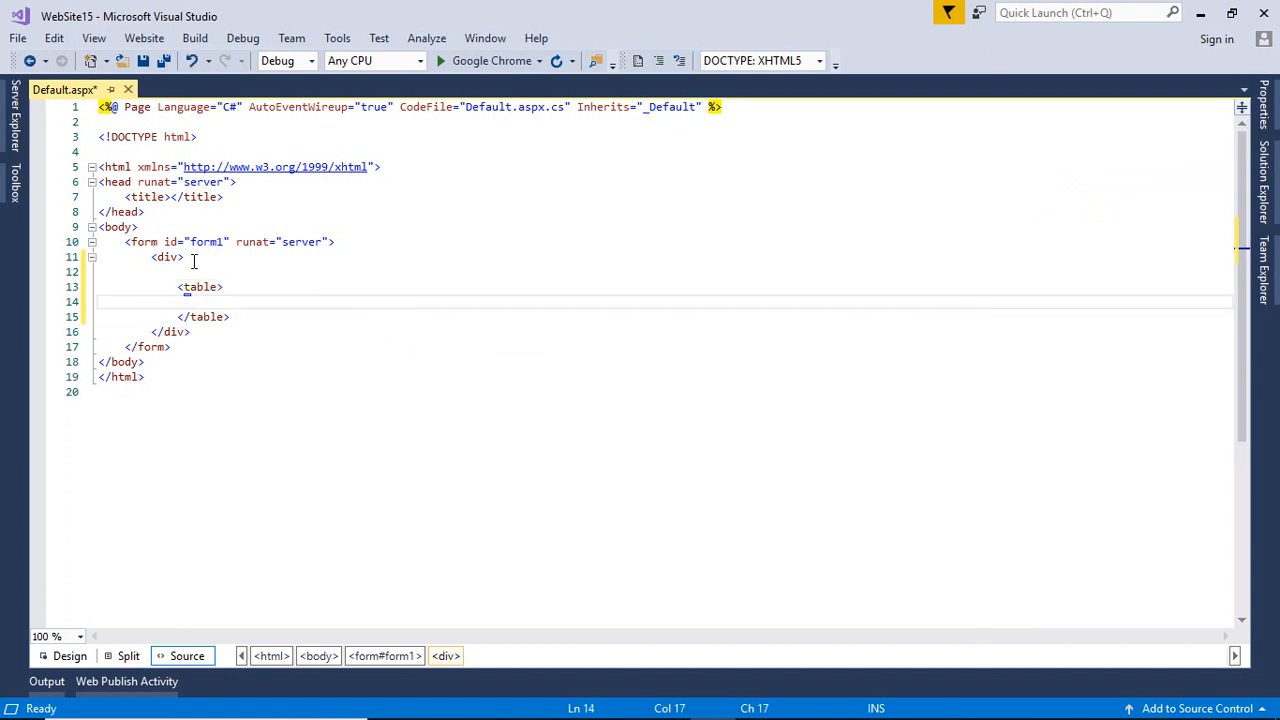
pyautogui.write('<tr')
pyautogui.write('<td')
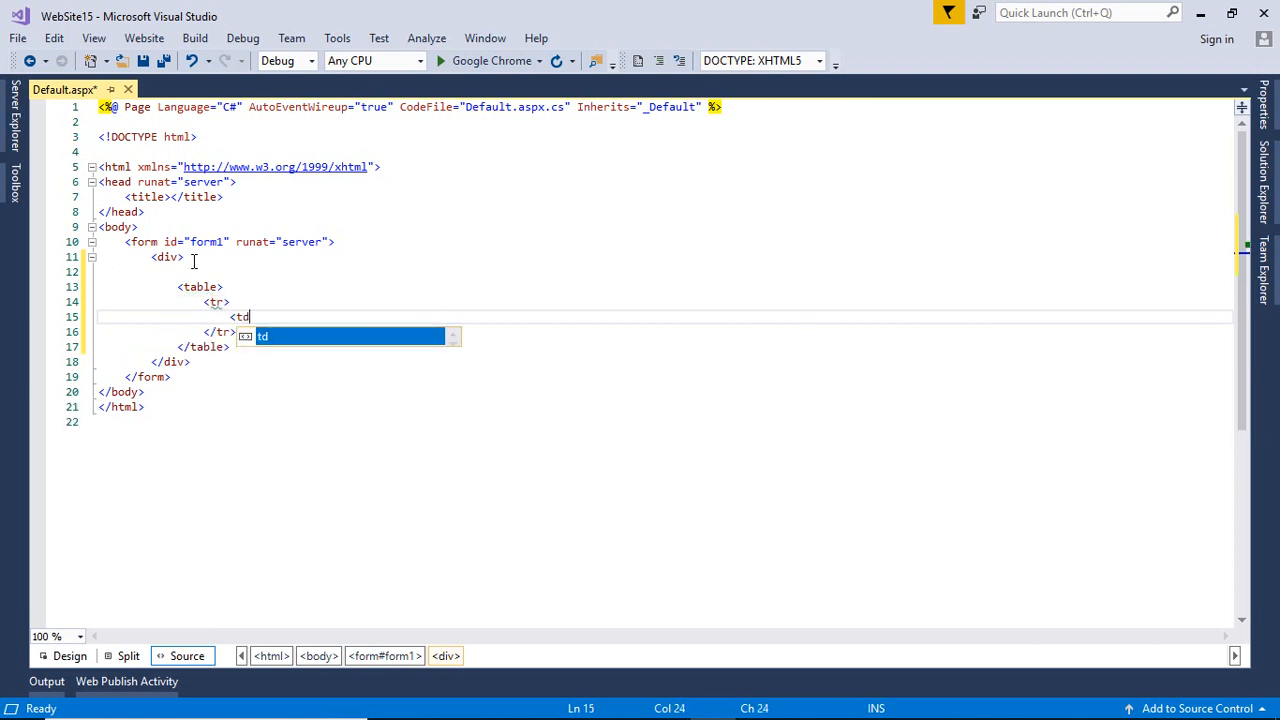
pyautogui.write('>Nam</td>')
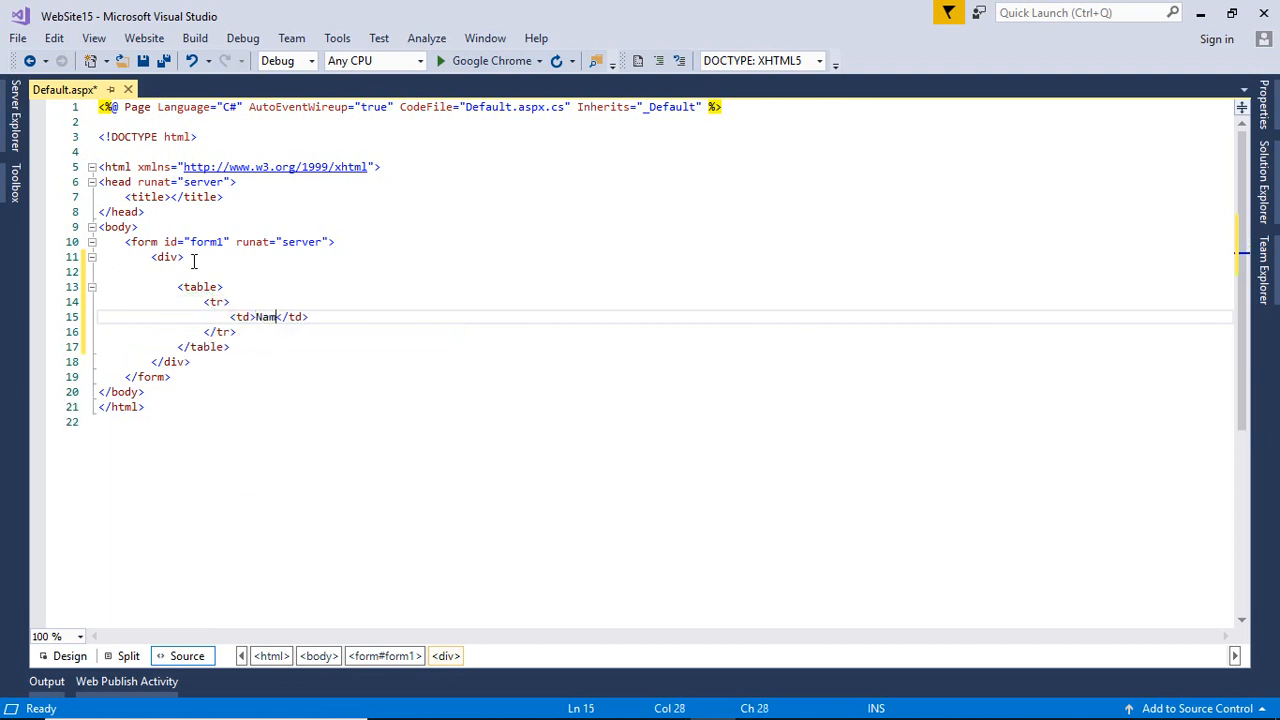
pyautogui.write('e:-')
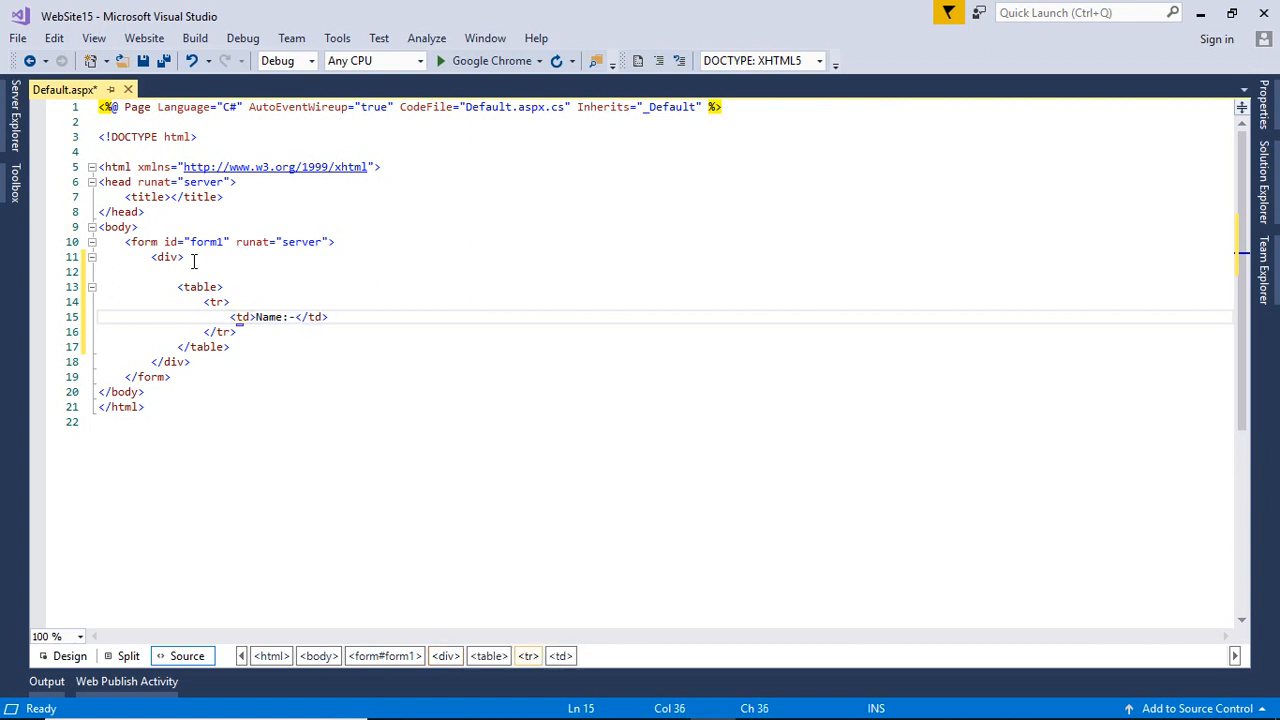
pyautogui.write('<td></td>')
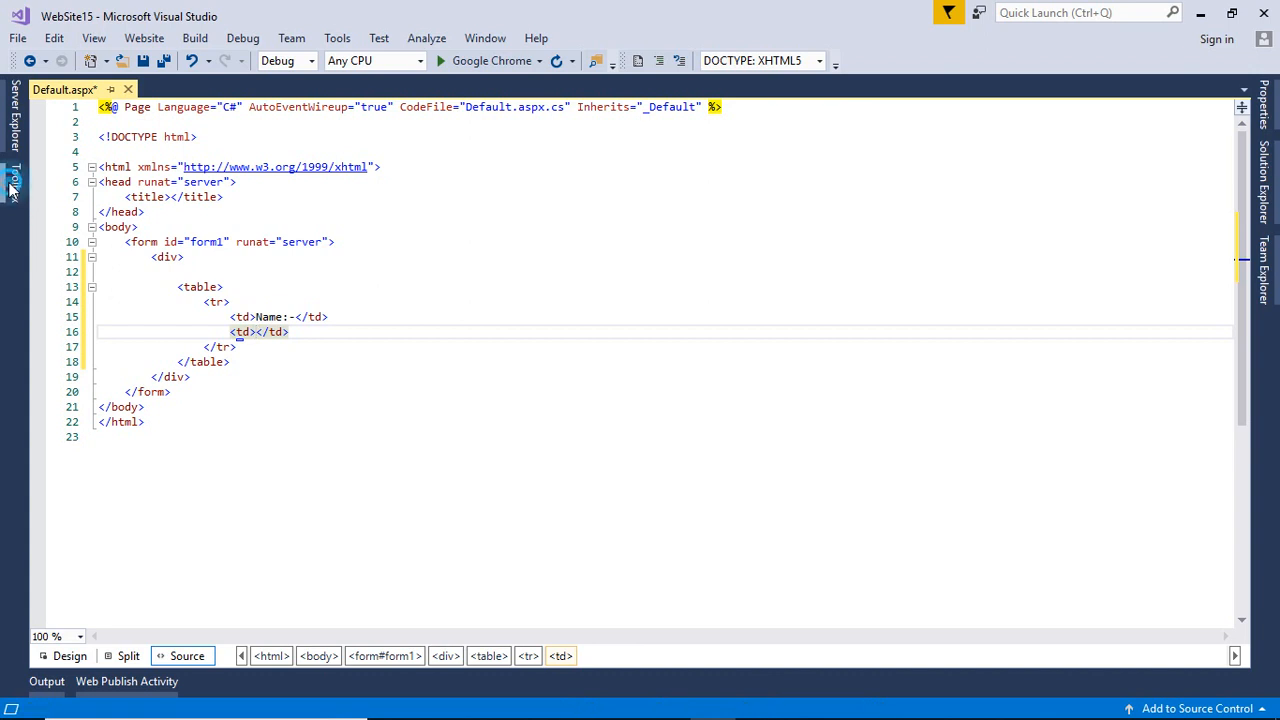
# - Insert TextBox1 from the Toolbox into the second cell and add a third empty <td></td>
pyautogui.click(12, 184)
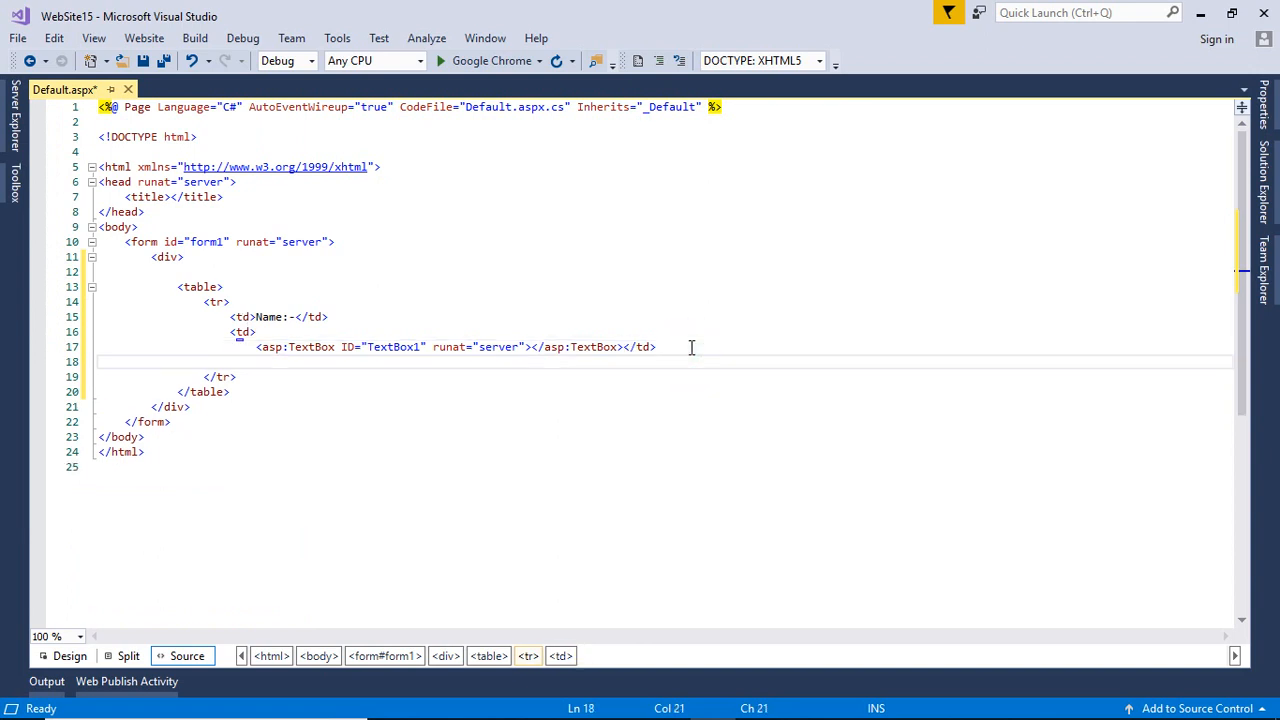
pyautogui.write('<td></td>')
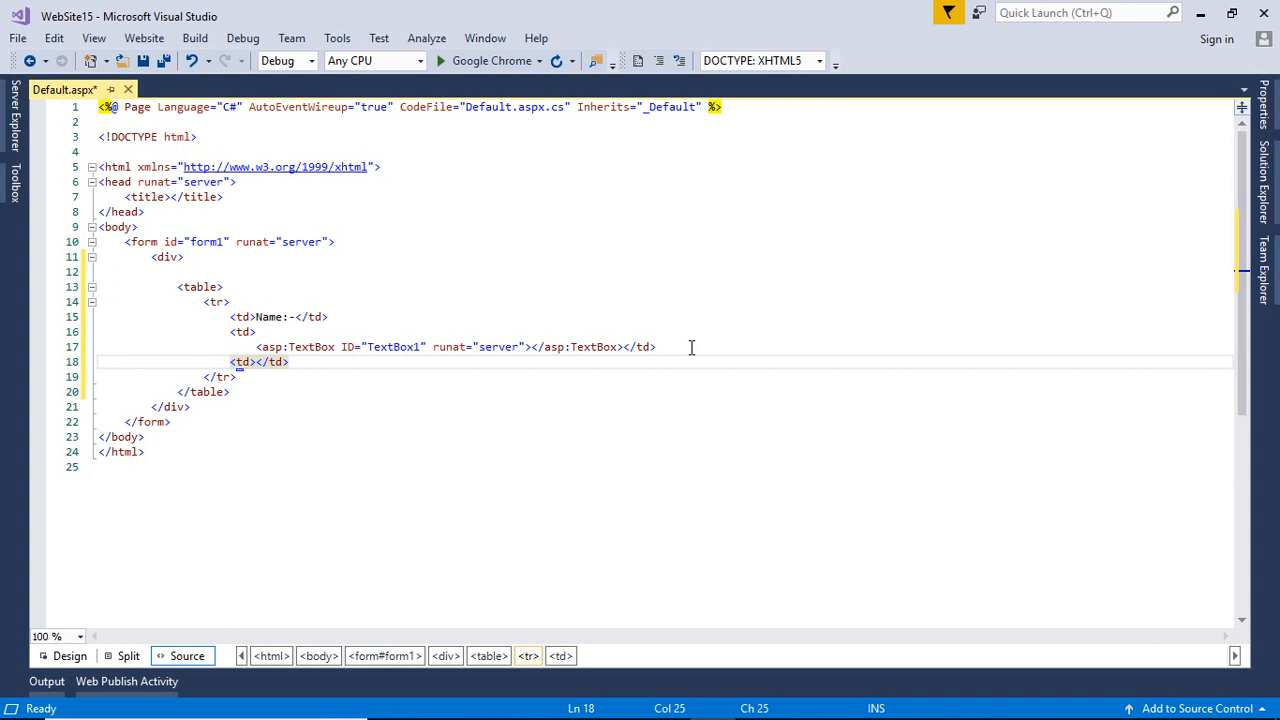
pyautogui.press('Return')
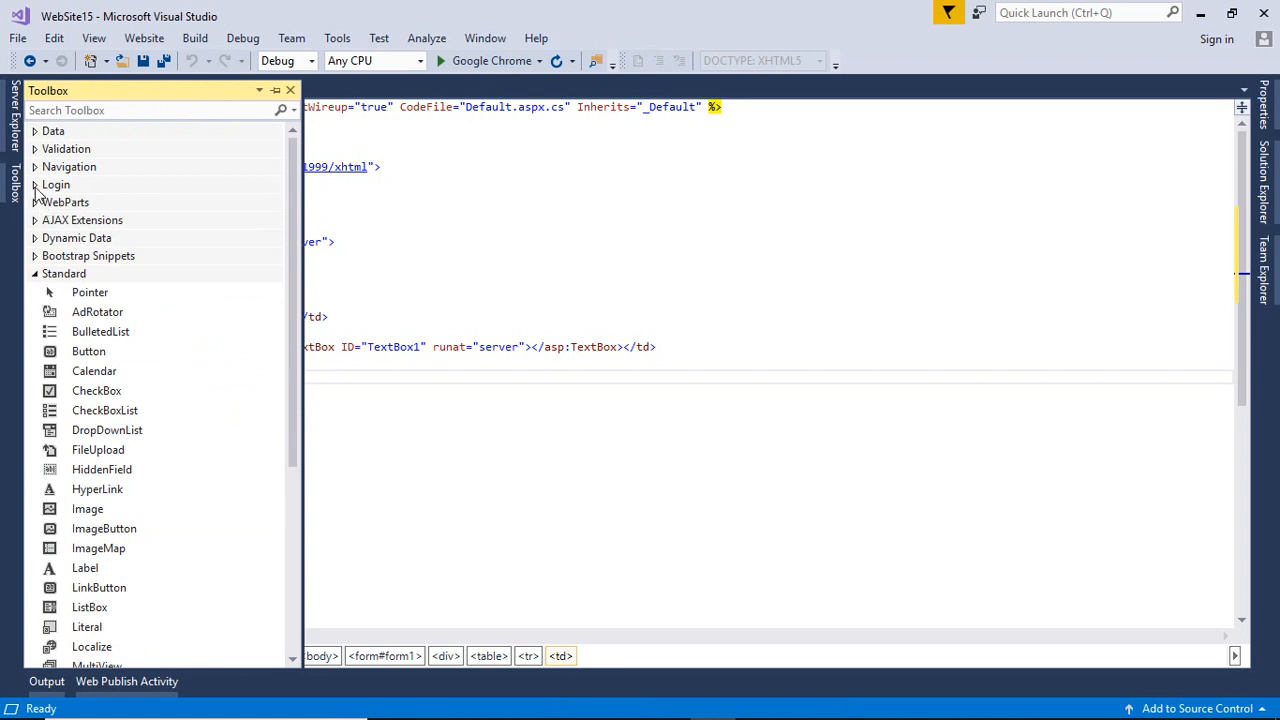
# - Add a RequiredFieldValidator with ErrorMessage '* Please Enter your Name'
pyautogui.click(66, 148)
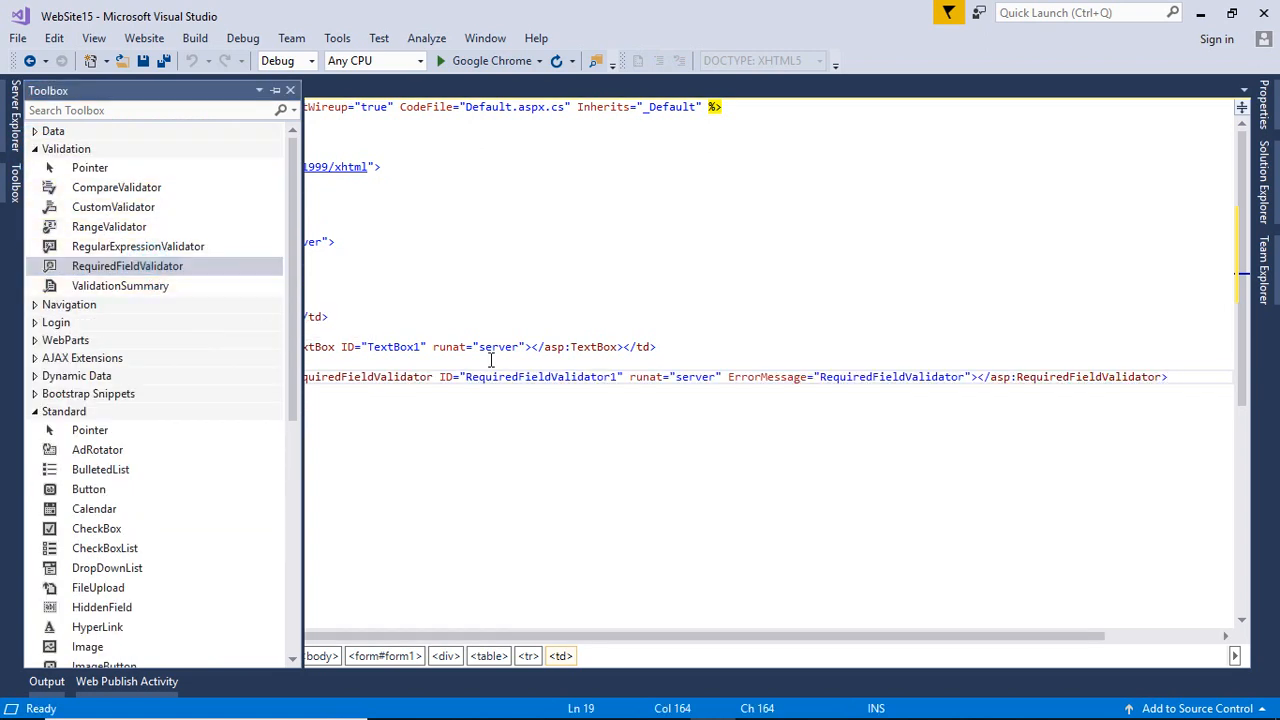
pyautogui.click(290, 90)
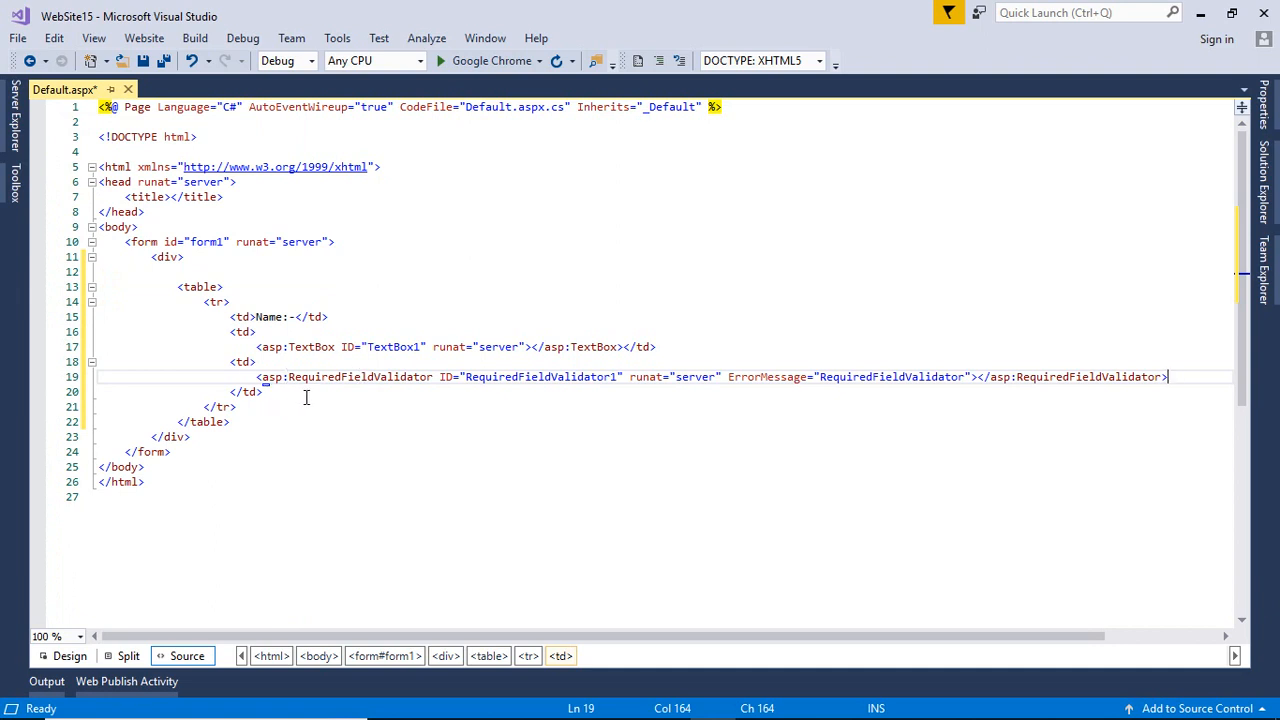
pyautogui.moveTo(956, 380)
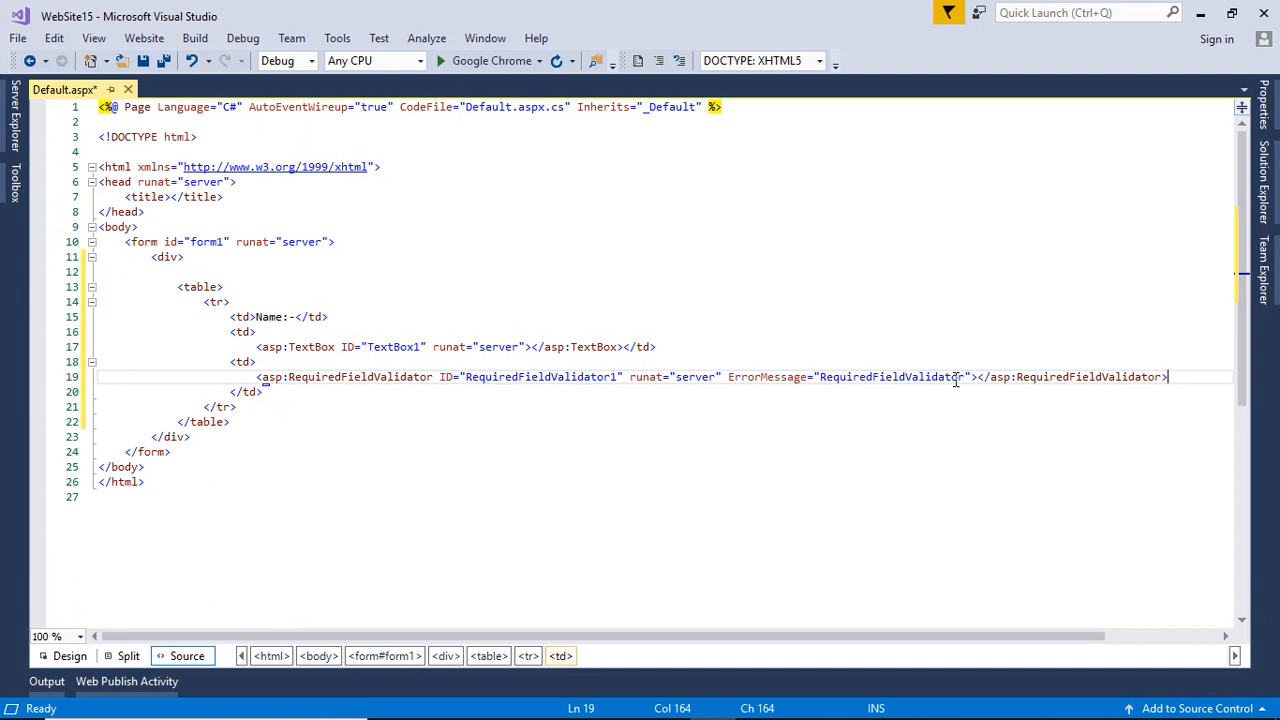
pyautogui.click(964, 376)
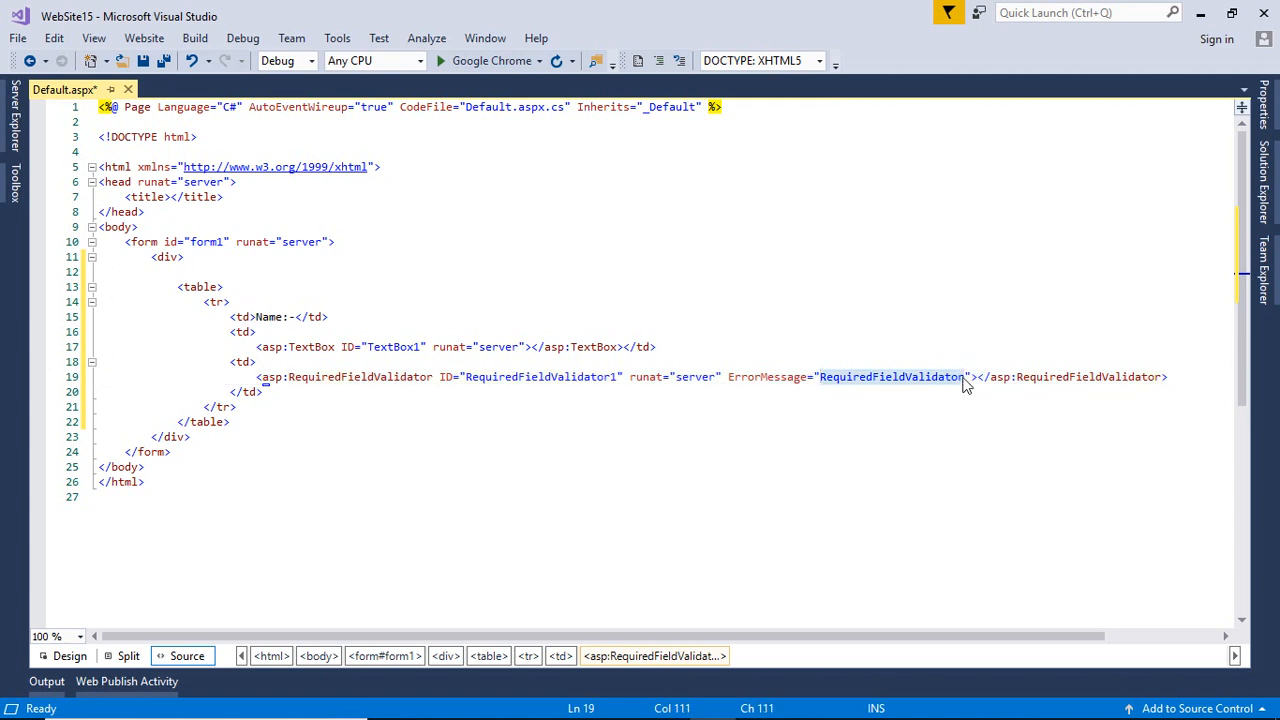
pyautogui.write('* Ple')
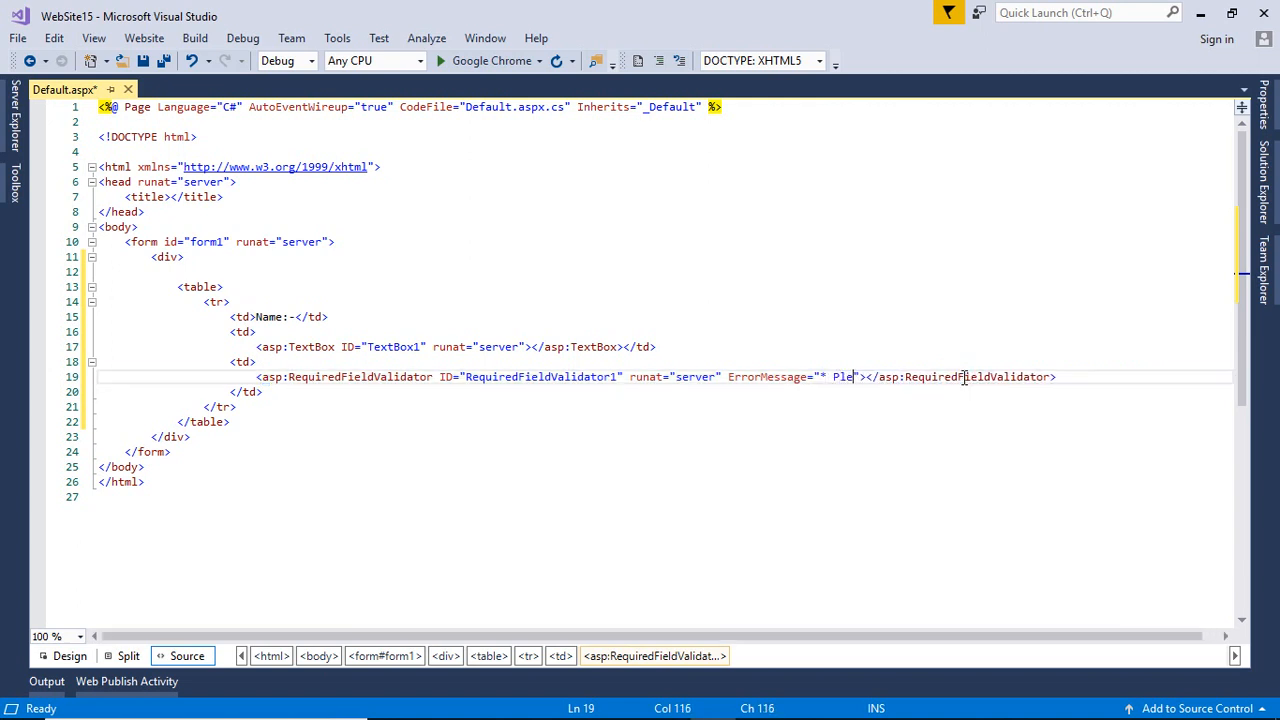
pyautogui.write('ase Enter your Name" ForeColor="Red')
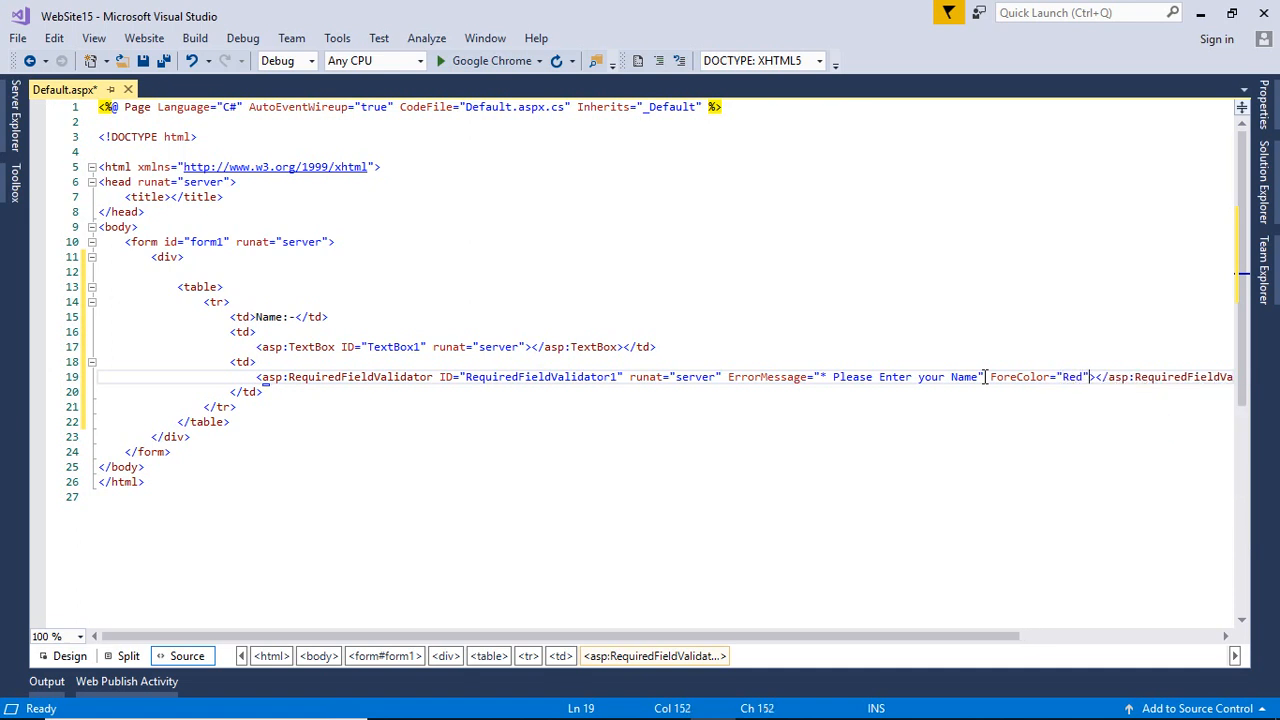
# - Set the validator's ControlToValidate to TextBox1 with red ForeColor and save the page
pyautogui.write('con')
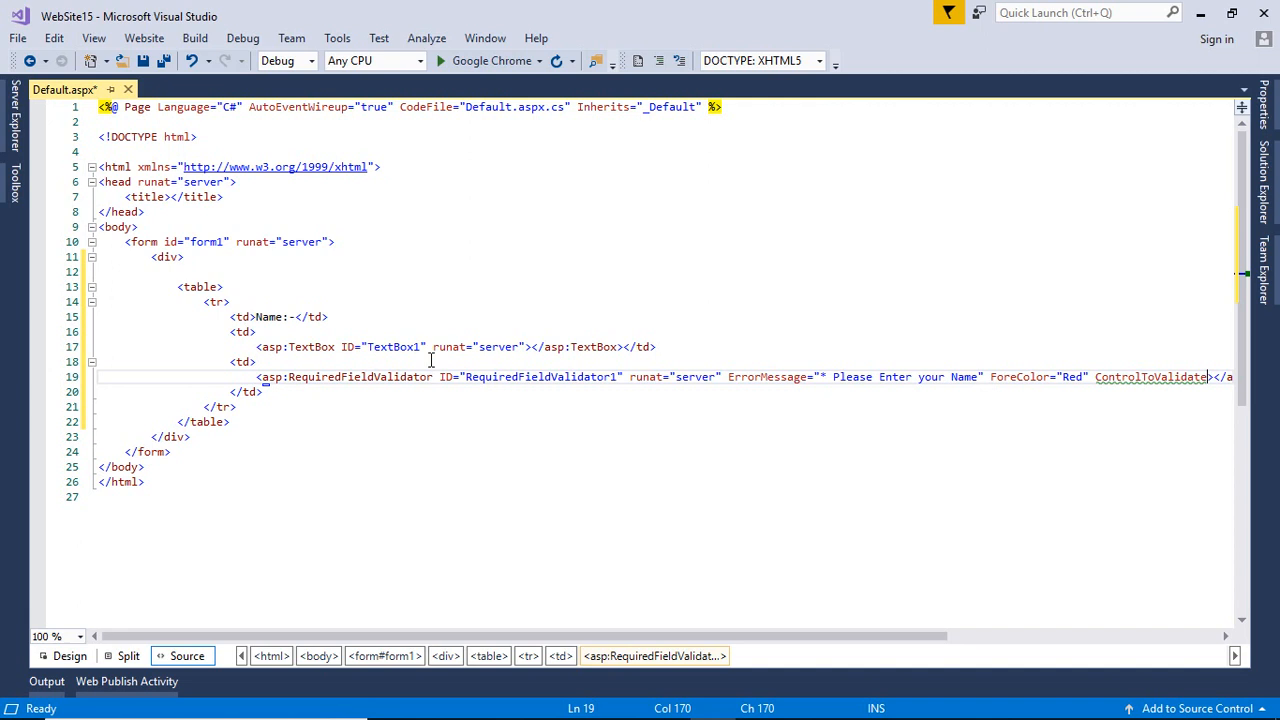
pyautogui.click(408, 346)
pyautogui.write('="')
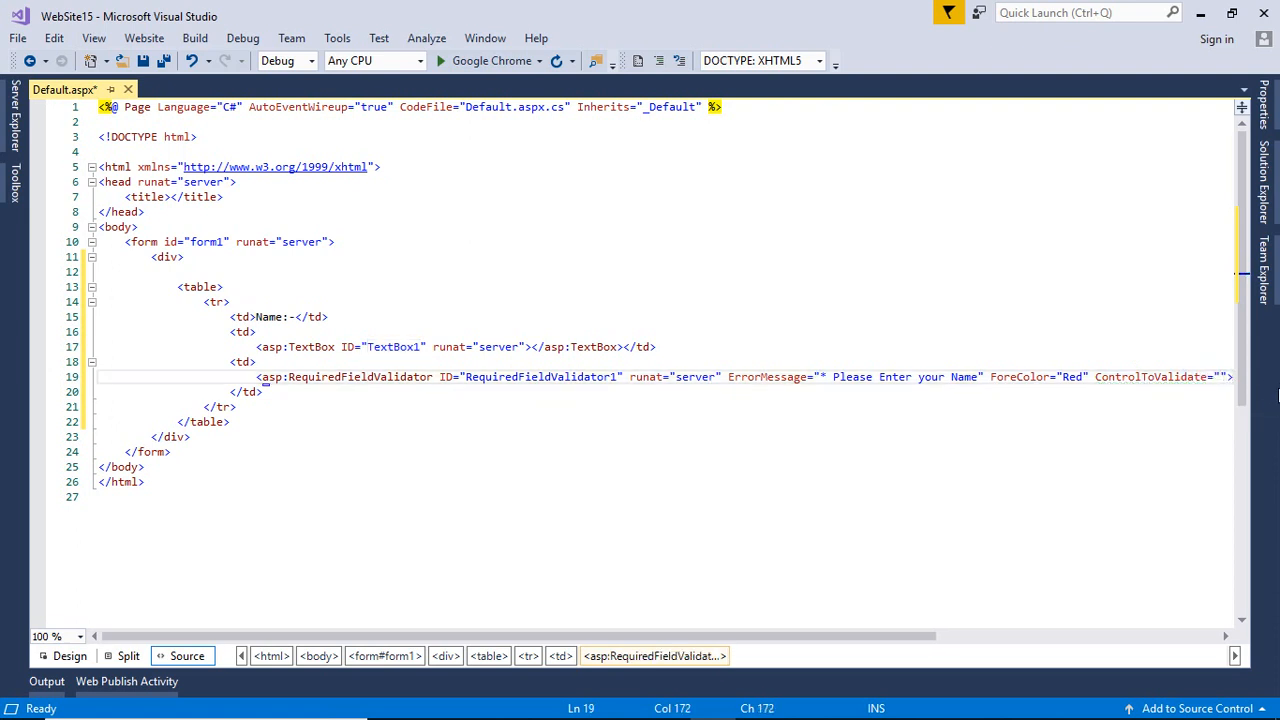
pyautogui.write('TextBox1')
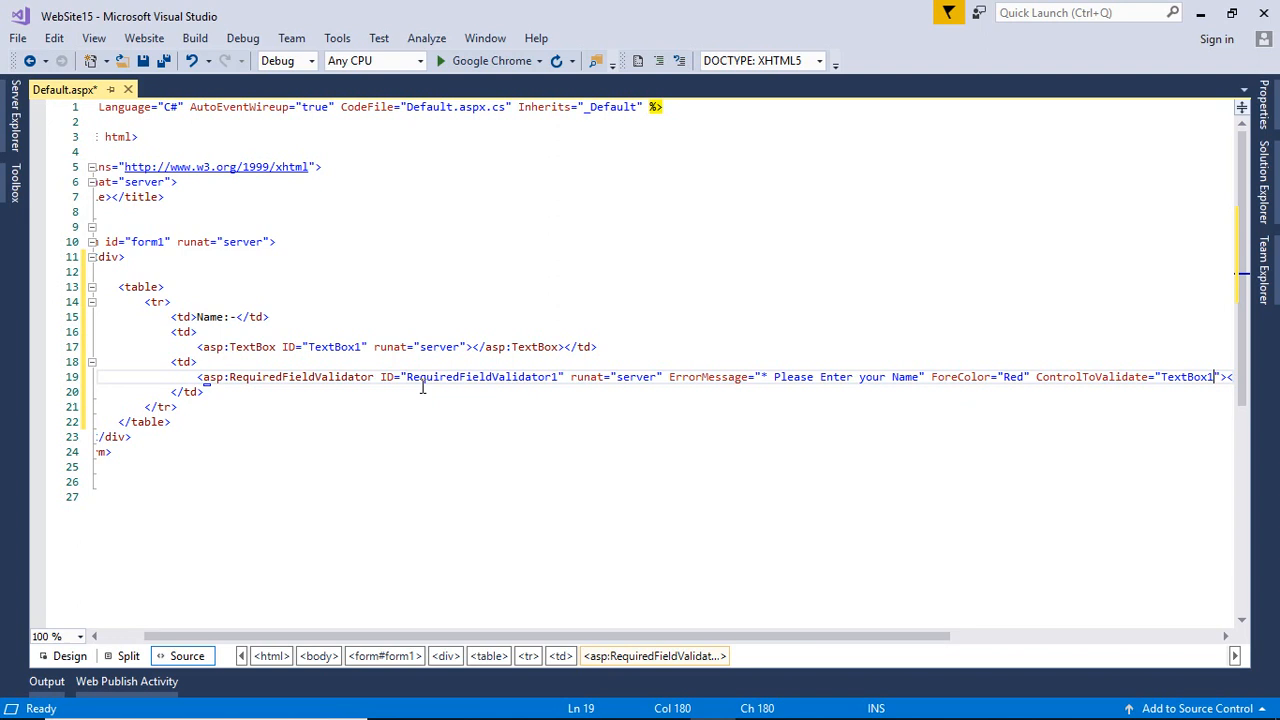
pyautogui.moveTo(920, 356)
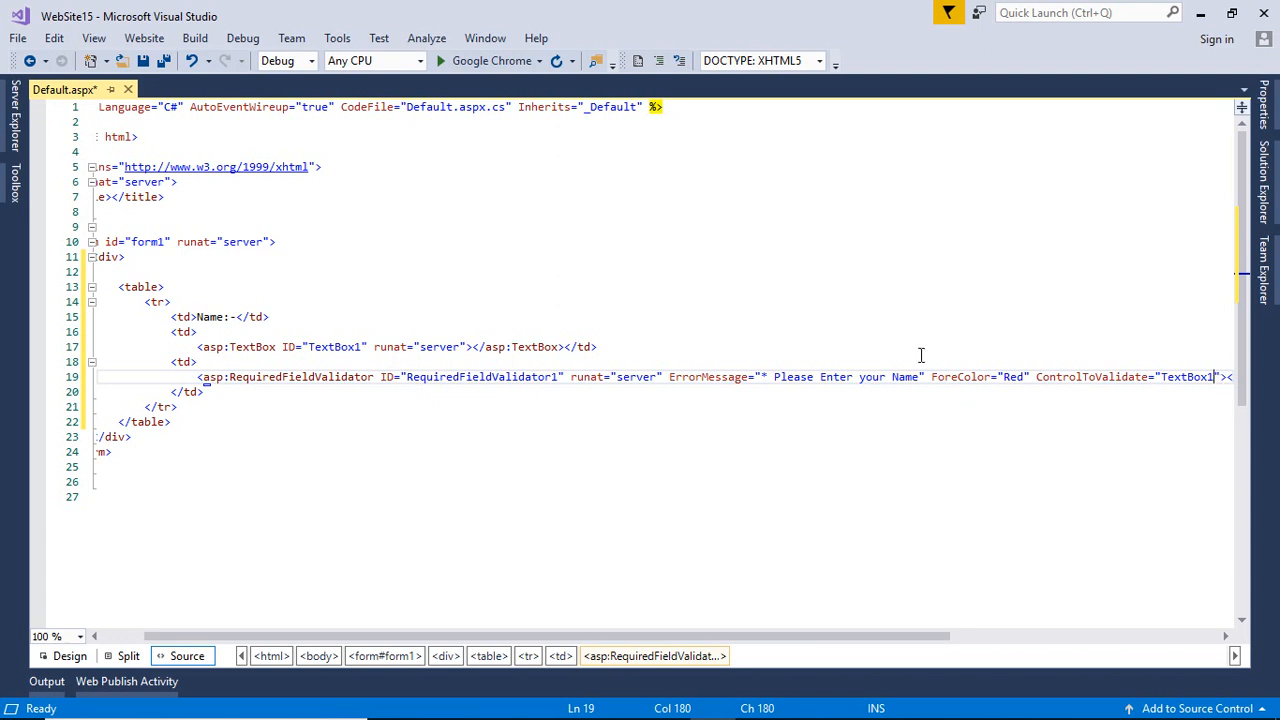
pyautogui.press('ctrl+s')
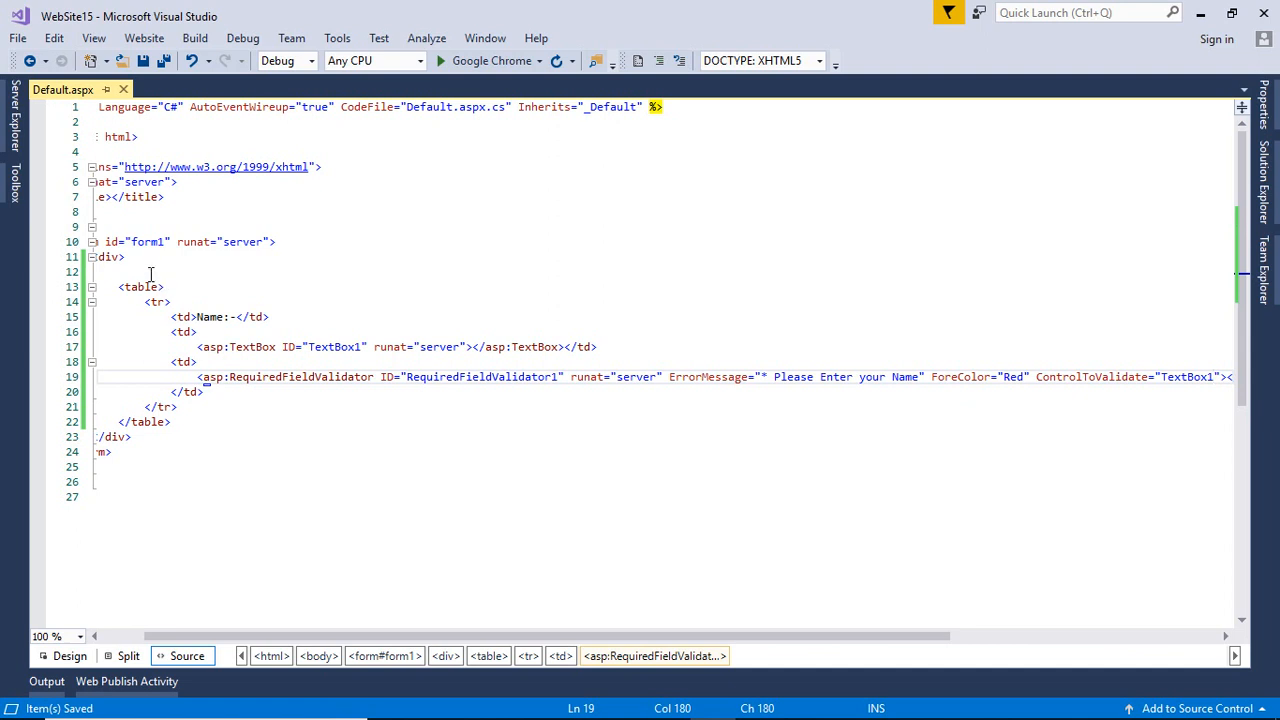
# - Drag a ScriptManager from the Toolbox's AJAX Extensions into the div above the table
pyautogui.click(150, 272)
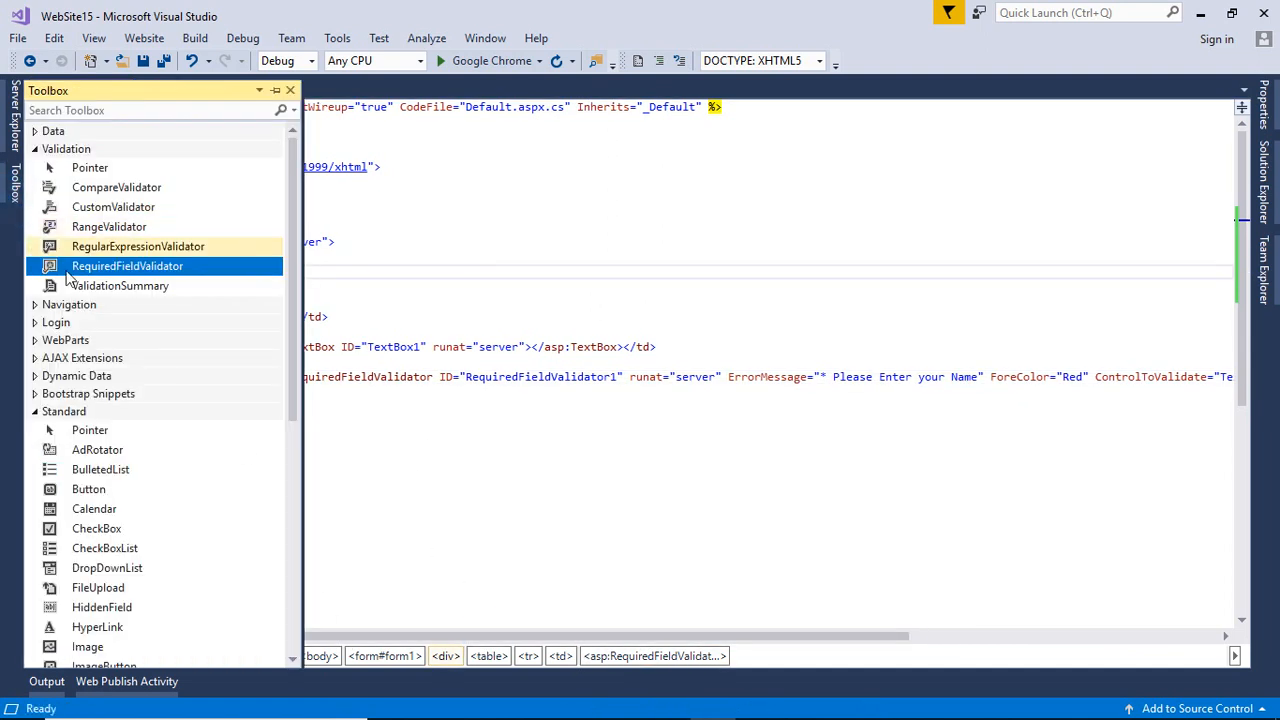
pyautogui.click(36, 148)
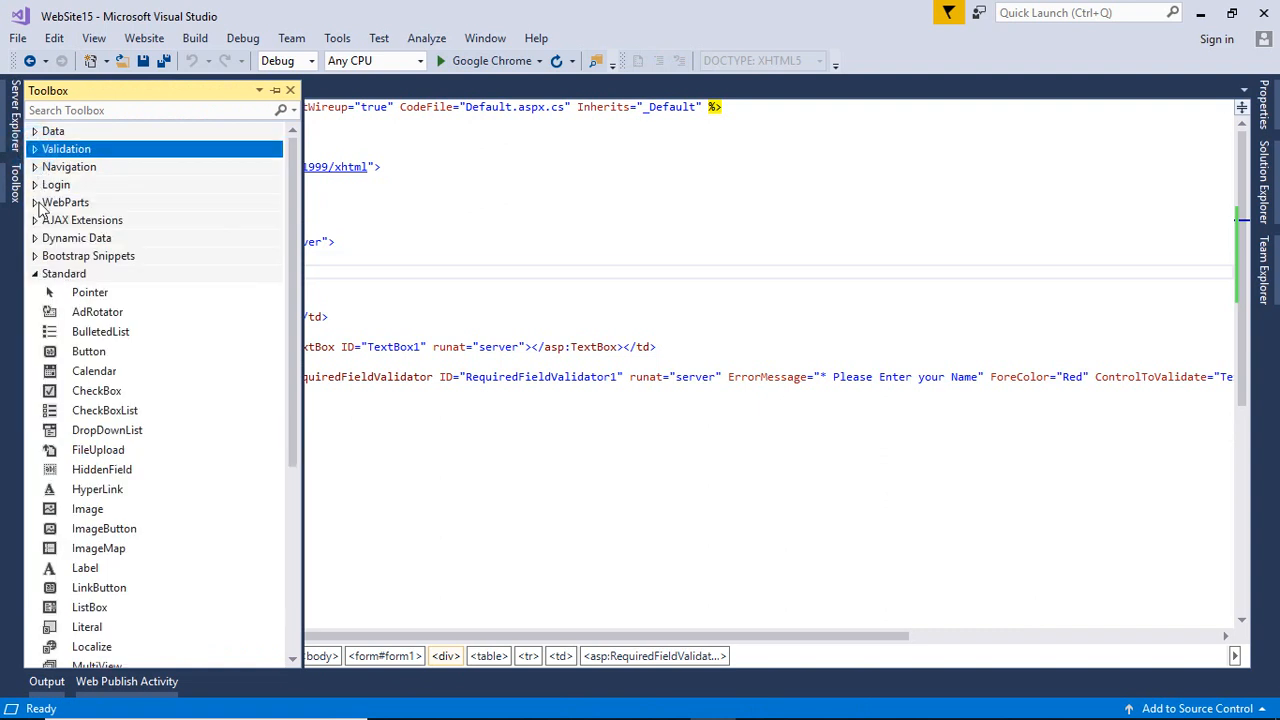
pyautogui.click(84, 218)
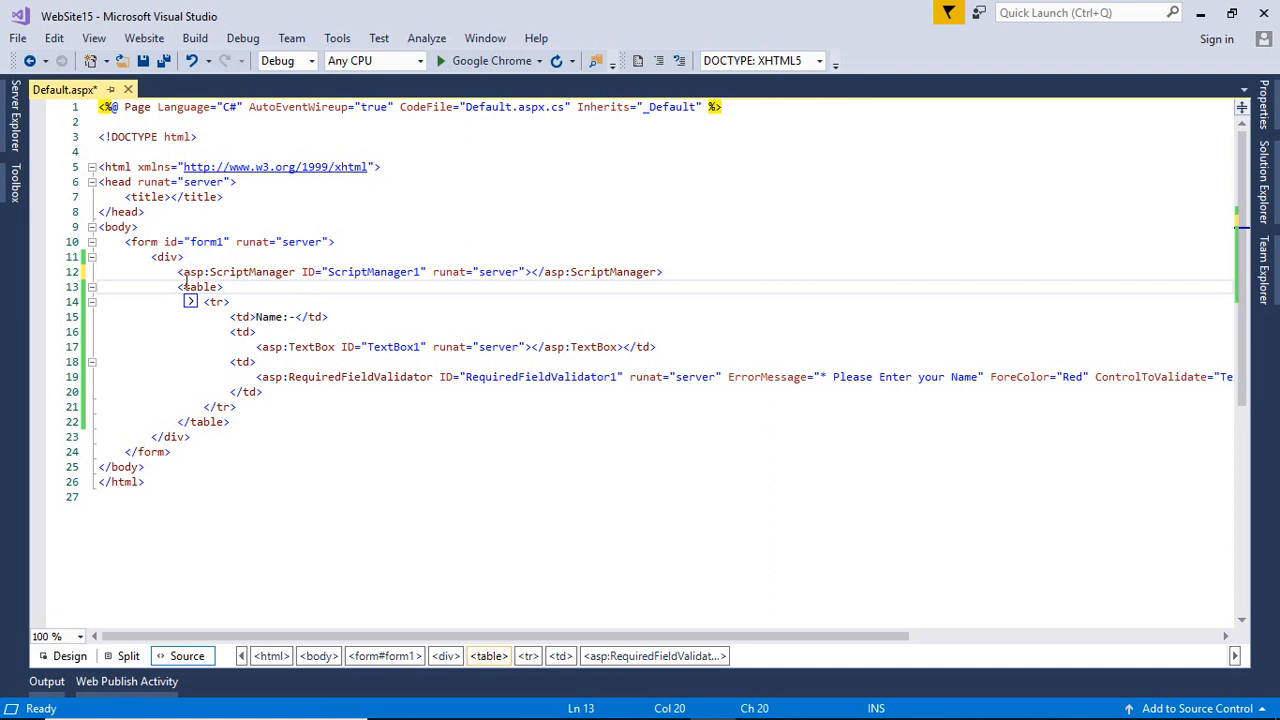
pyautogui.moveTo(352, 396)
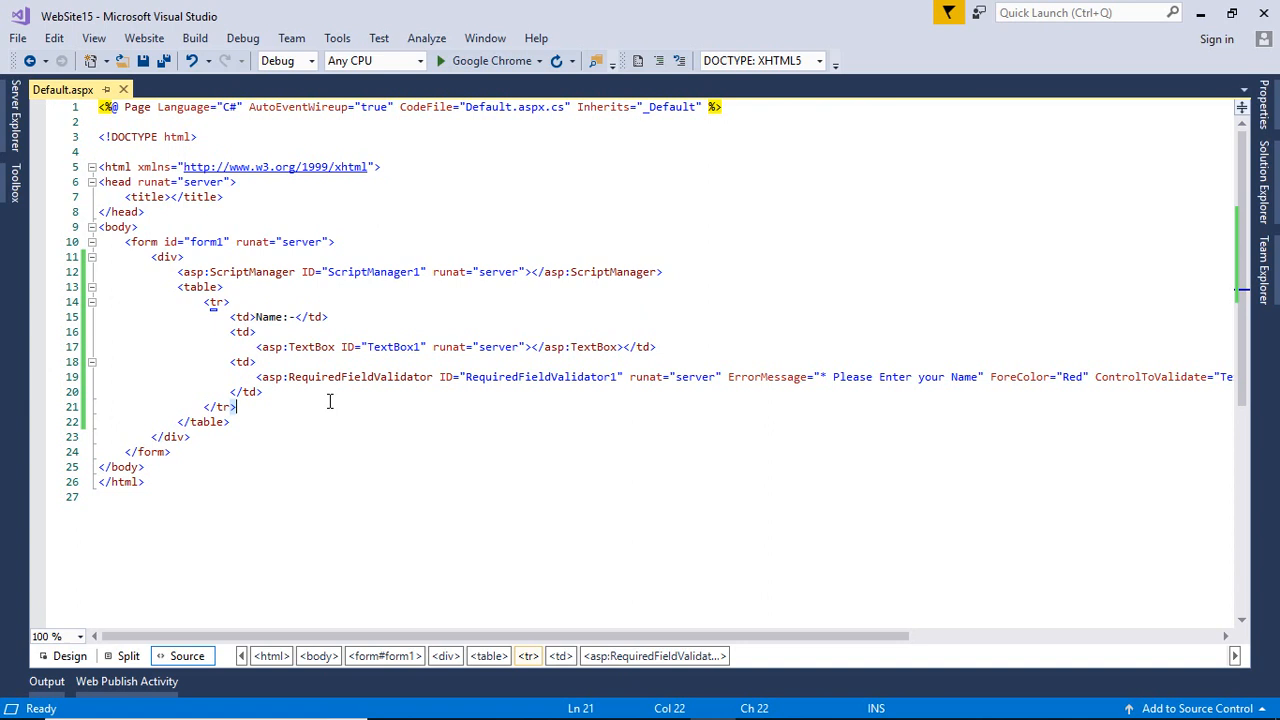
# - Add a second table row containing an asp:Button with Text 'Submit' and save
pyautogui.press('Return')
pyautogui.write('<tr')
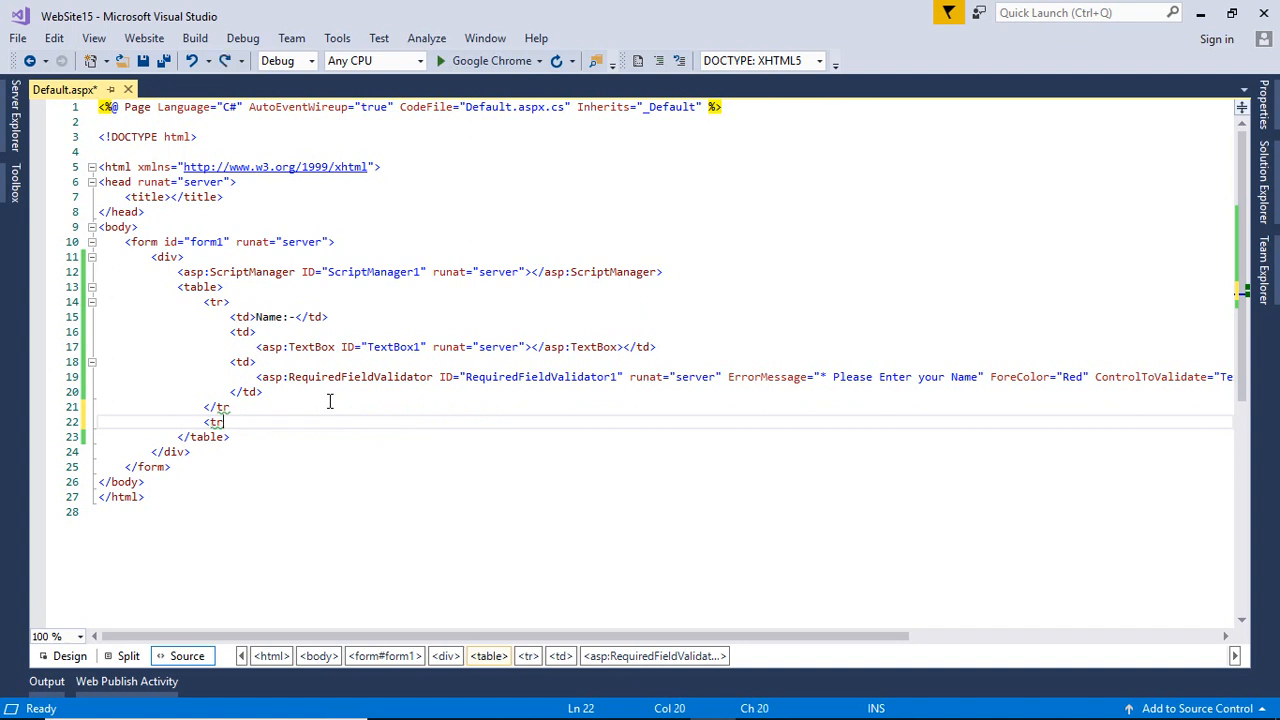
pyautogui.press('Up')
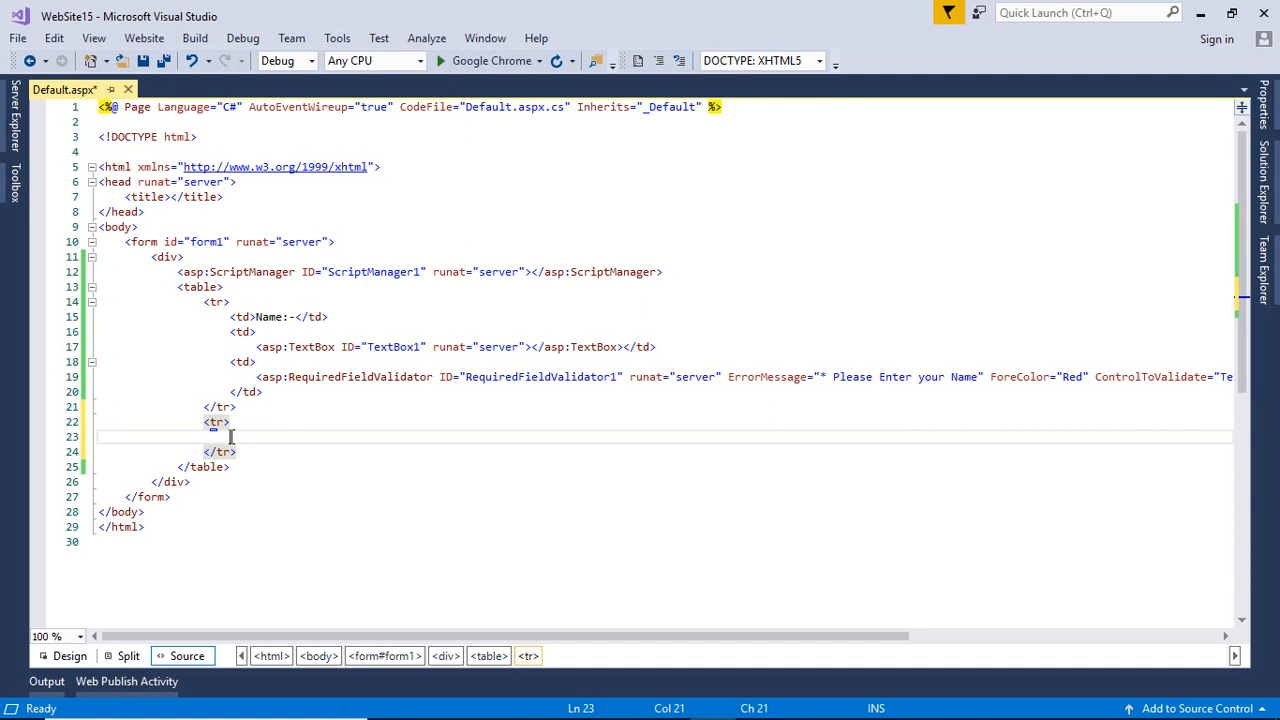
pyautogui.write('<')
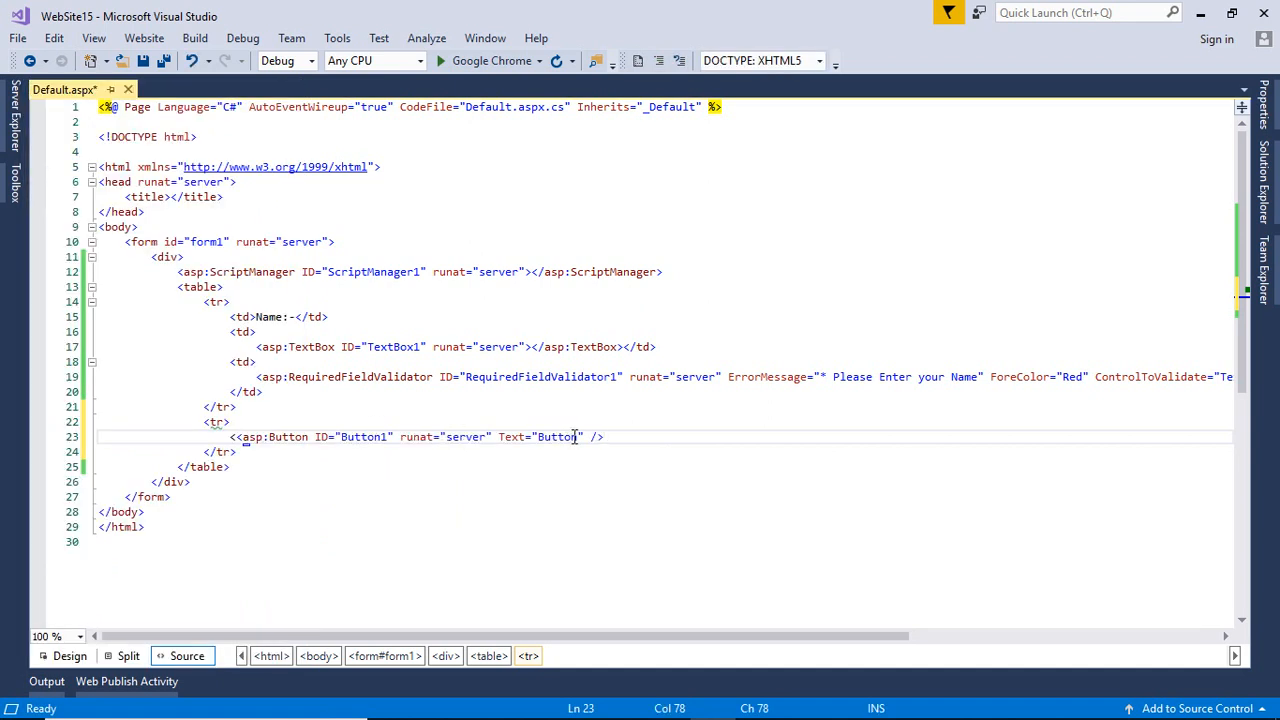
pyautogui.click(572, 436)
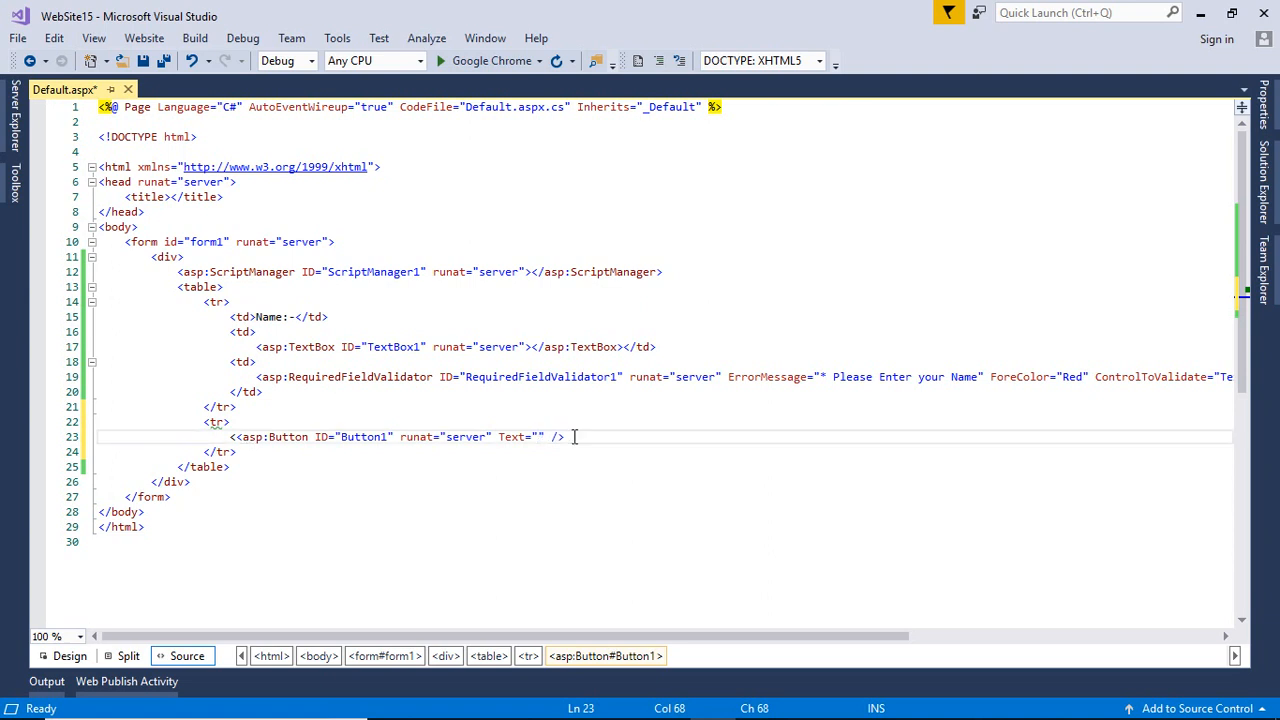
pyautogui.write('Submit')
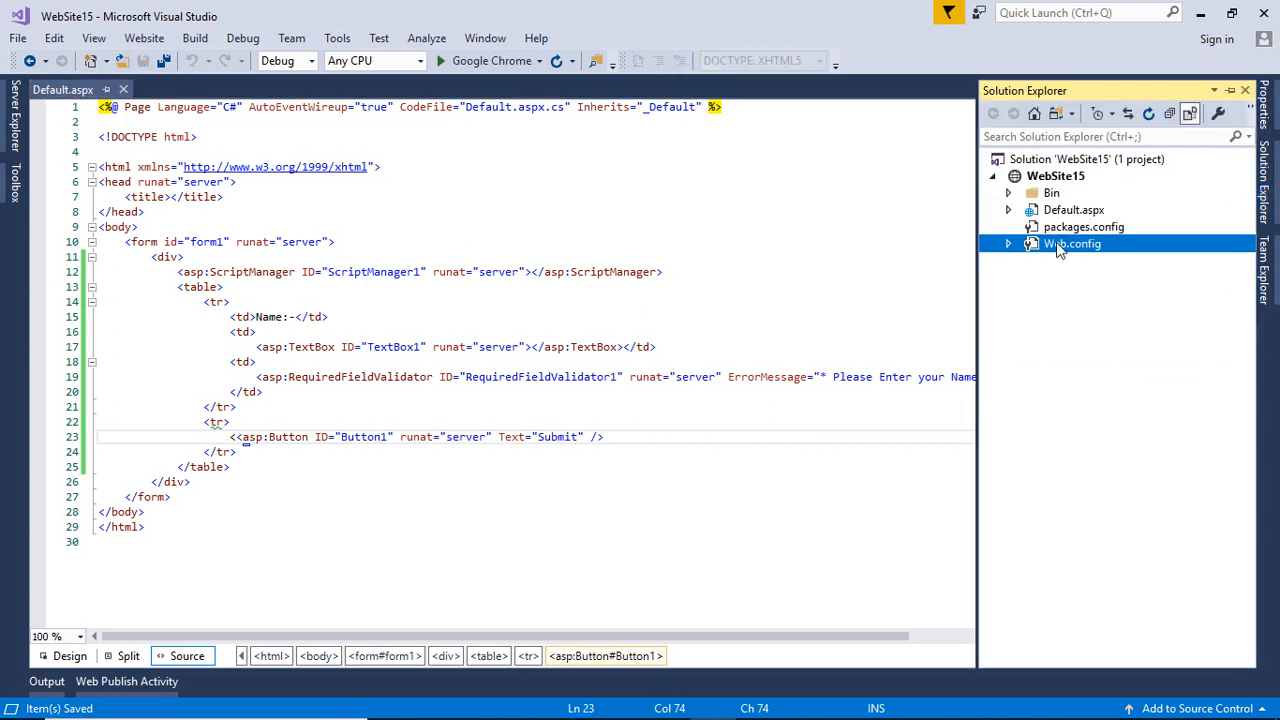
# - In Web.config add appSettings key ValidationSettings:UnobtrusiveValidationMode = None and save
pyautogui.doubleClick(1072, 244)
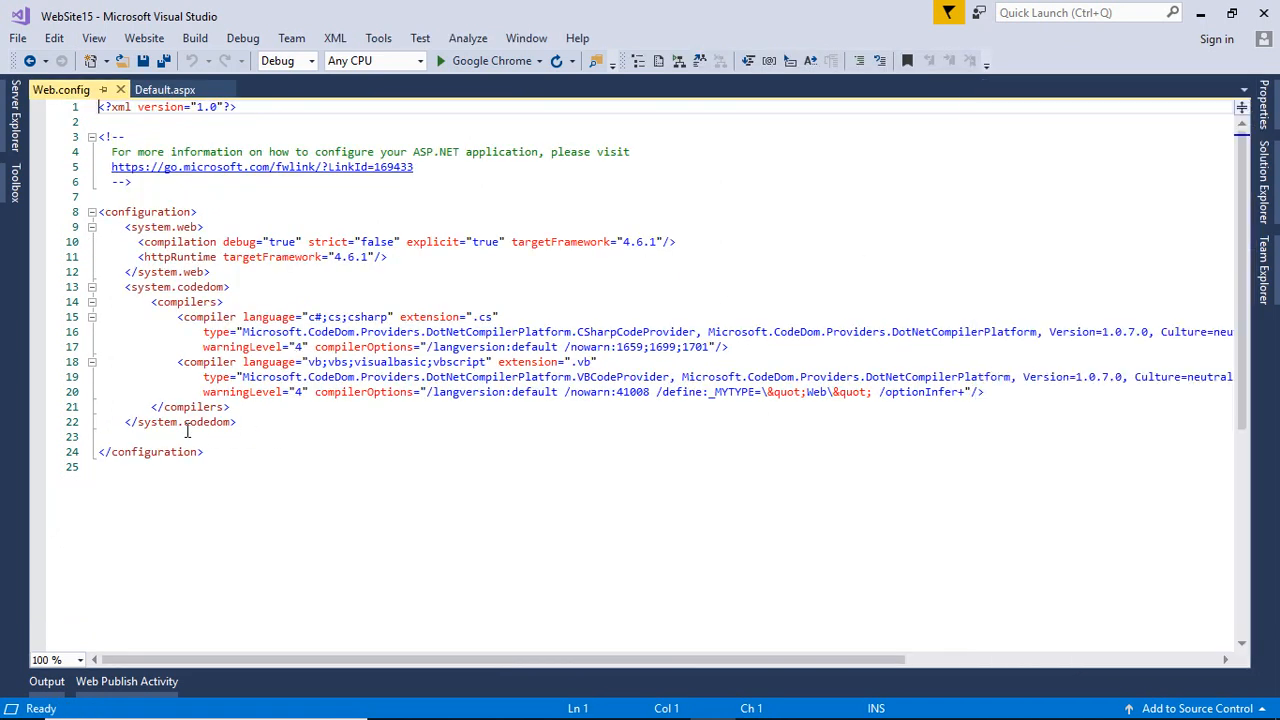
pyautogui.moveTo(160, 440)
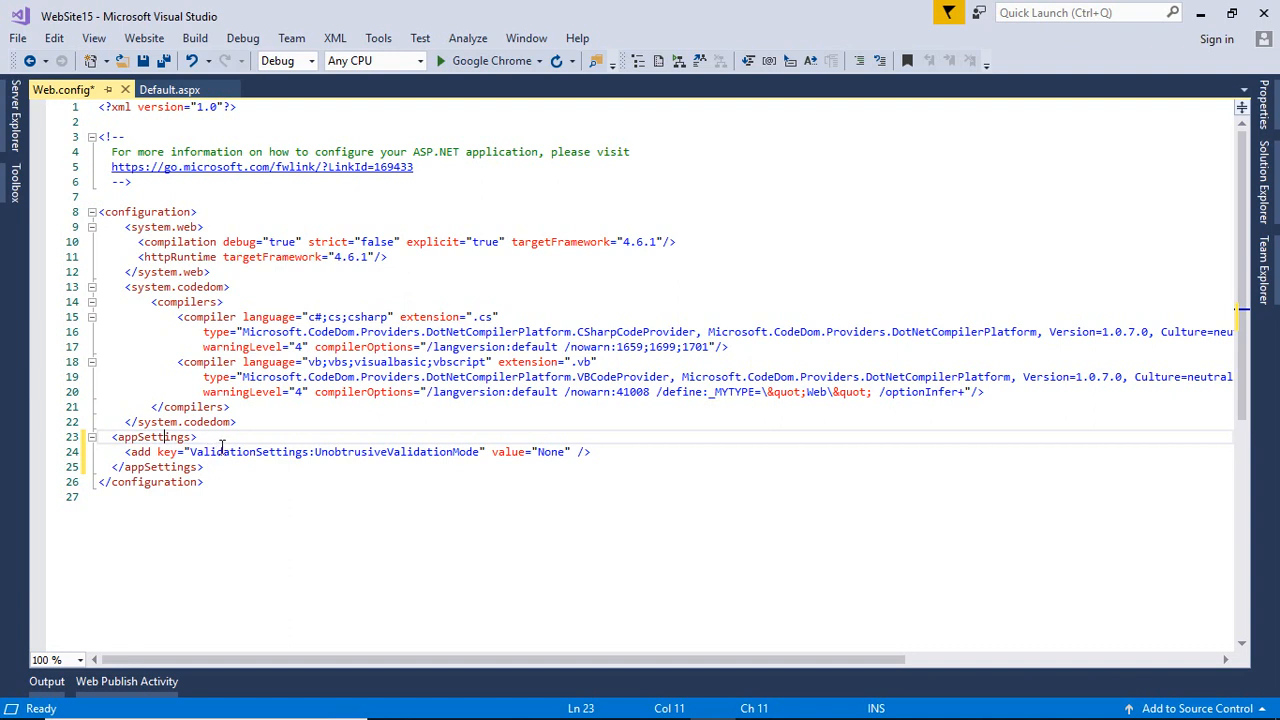
pyautogui.moveTo(404, 470)
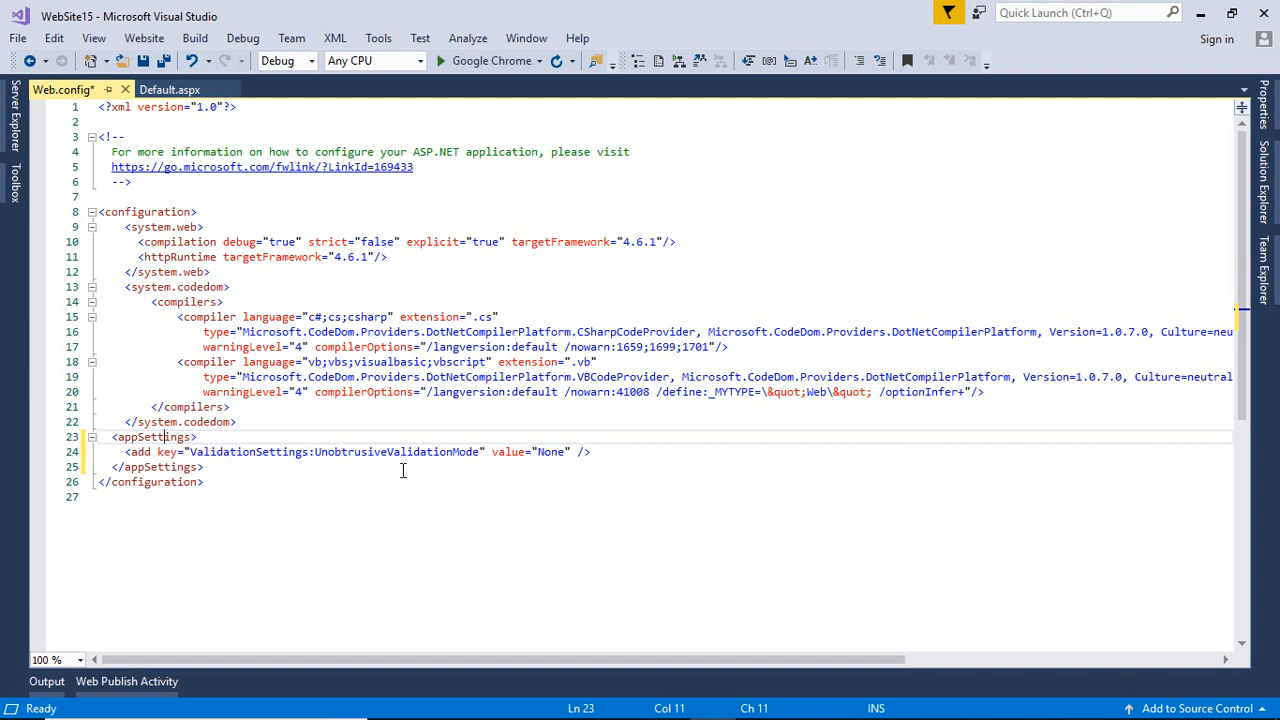
pyautogui.moveTo(376, 476)
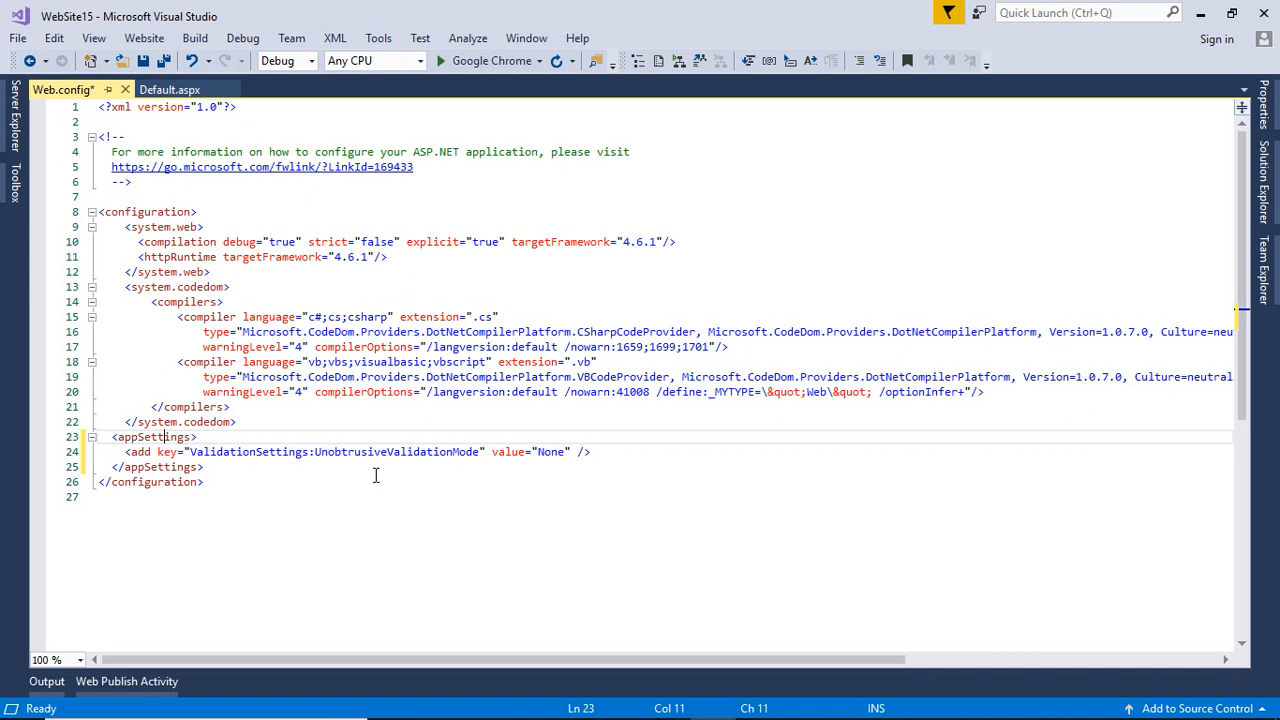
pyautogui.moveTo(450, 446)
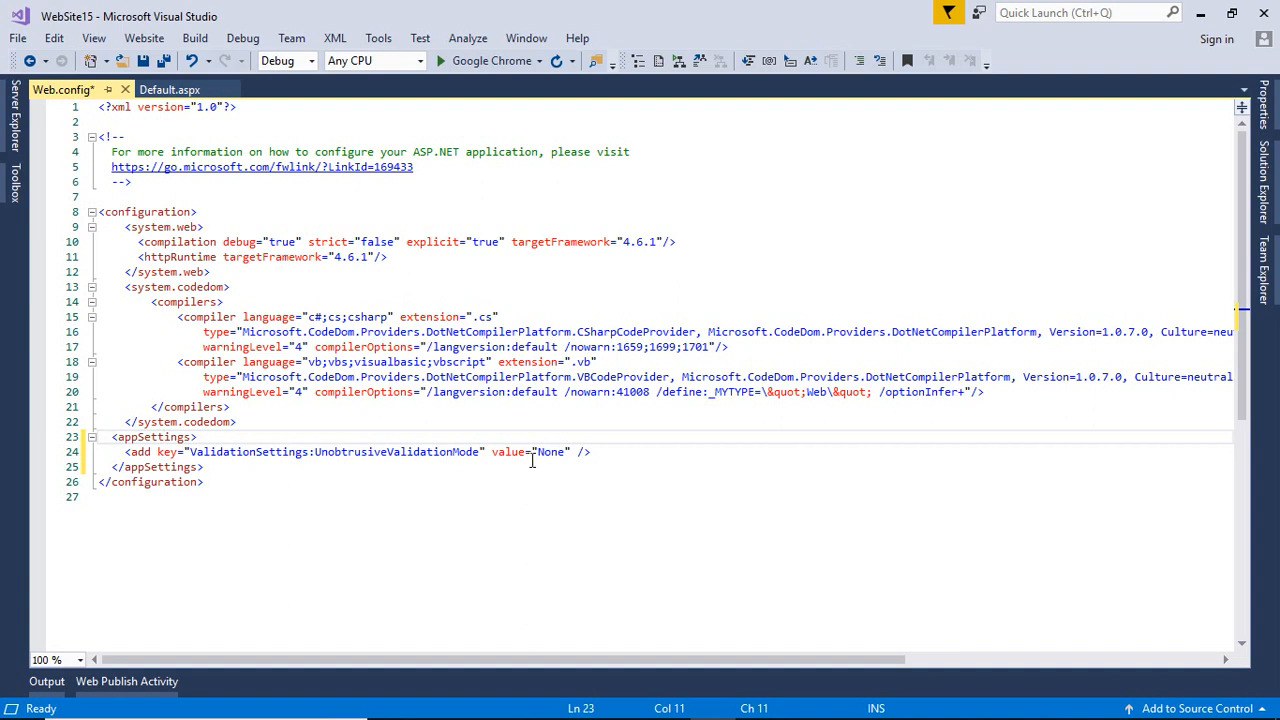
pyautogui.press('ctrl+s')
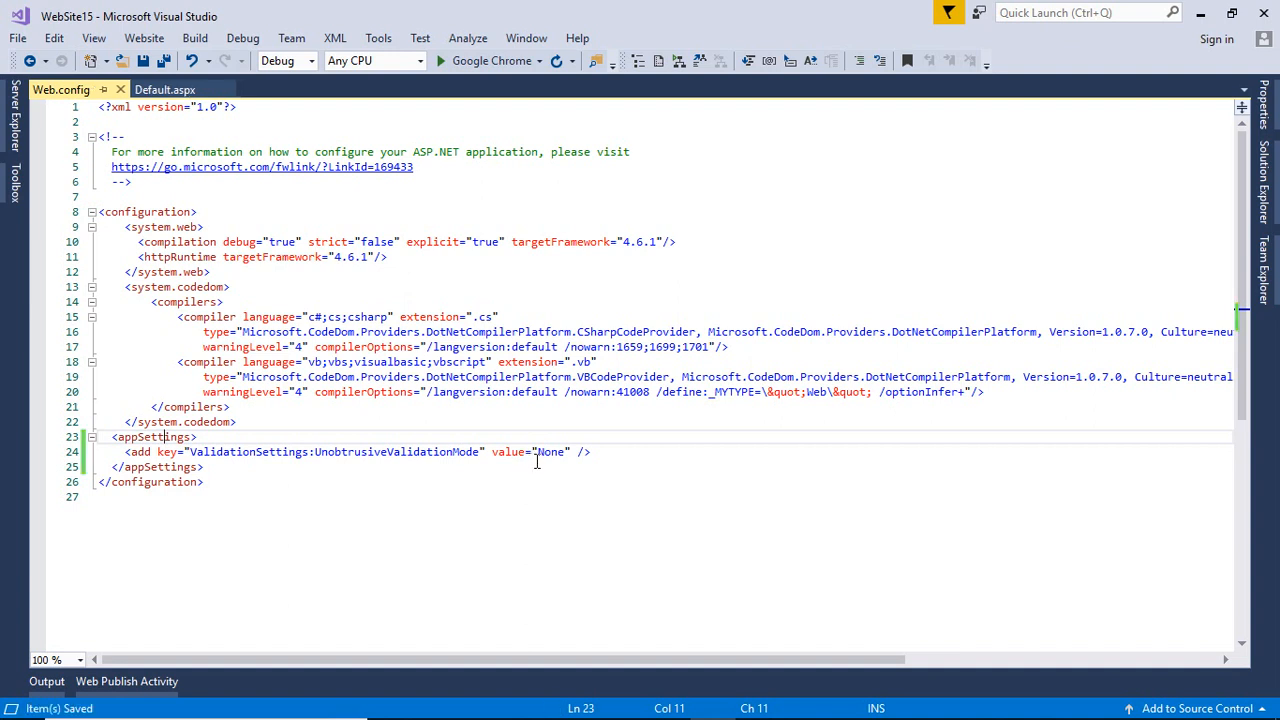
pyautogui.moveTo(164, 88)
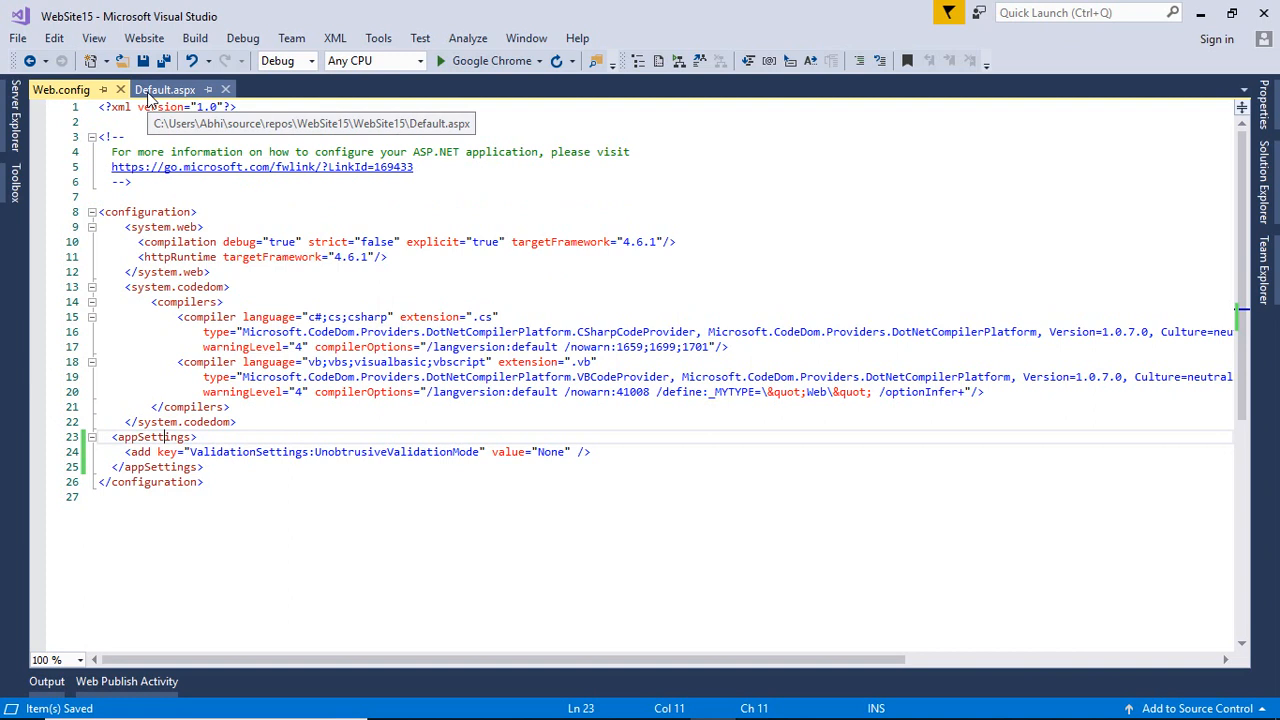
# - Return to Default.aspx and run the site in Google Chrome
pyautogui.click(164, 90)
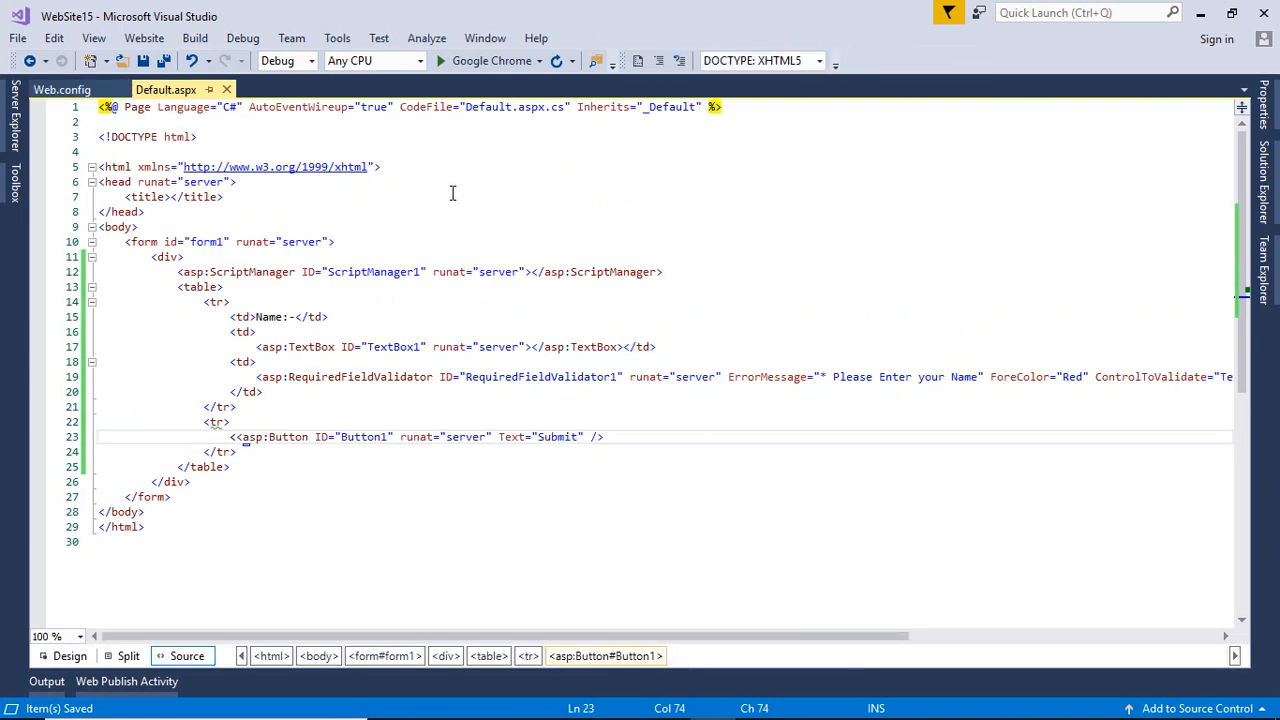
pyautogui.moveTo(490, 60)
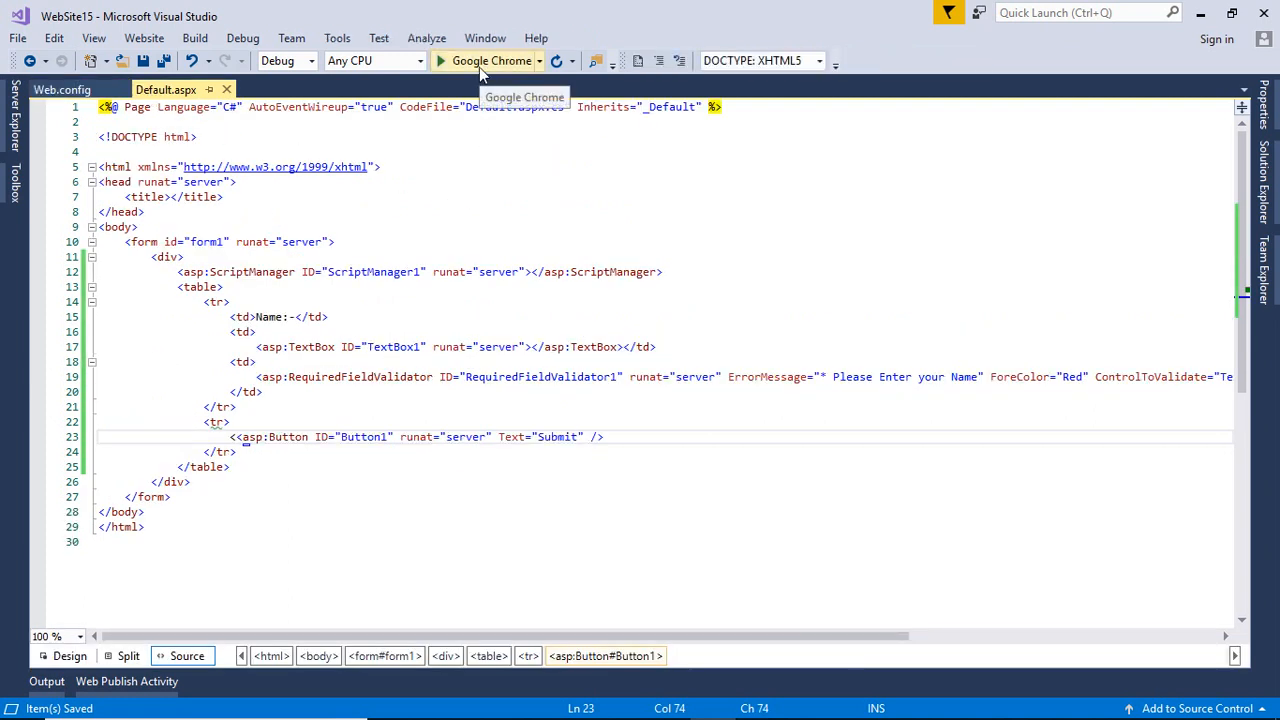
pyautogui.click(492, 60)
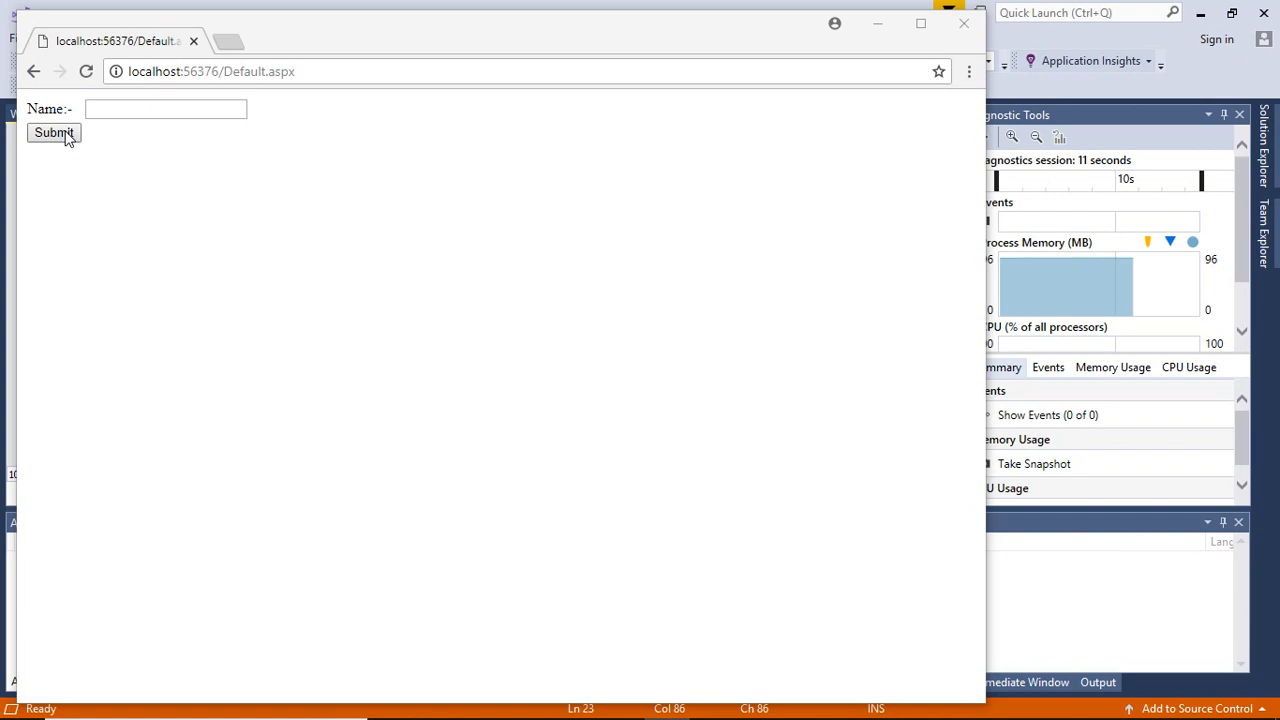
# - Submit the empty form to show the red required-name error, then enter abc in Name
pyautogui.click(52, 132)
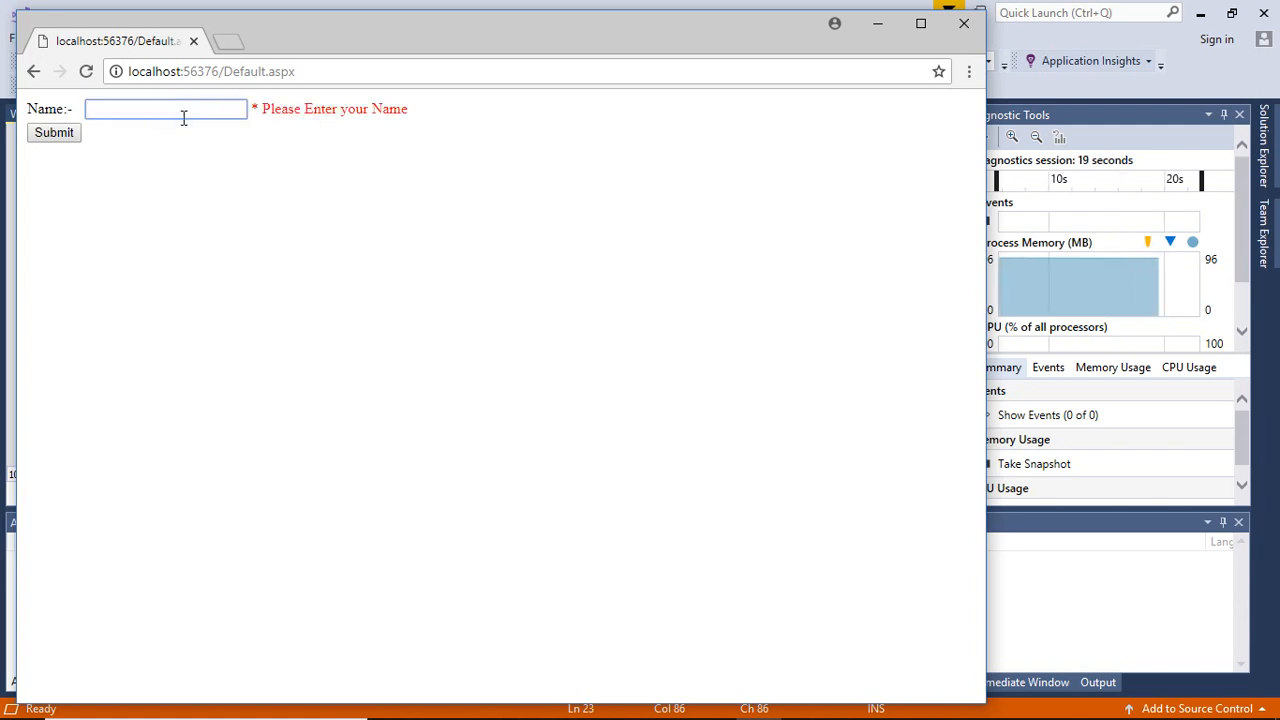
pyautogui.write('abc')
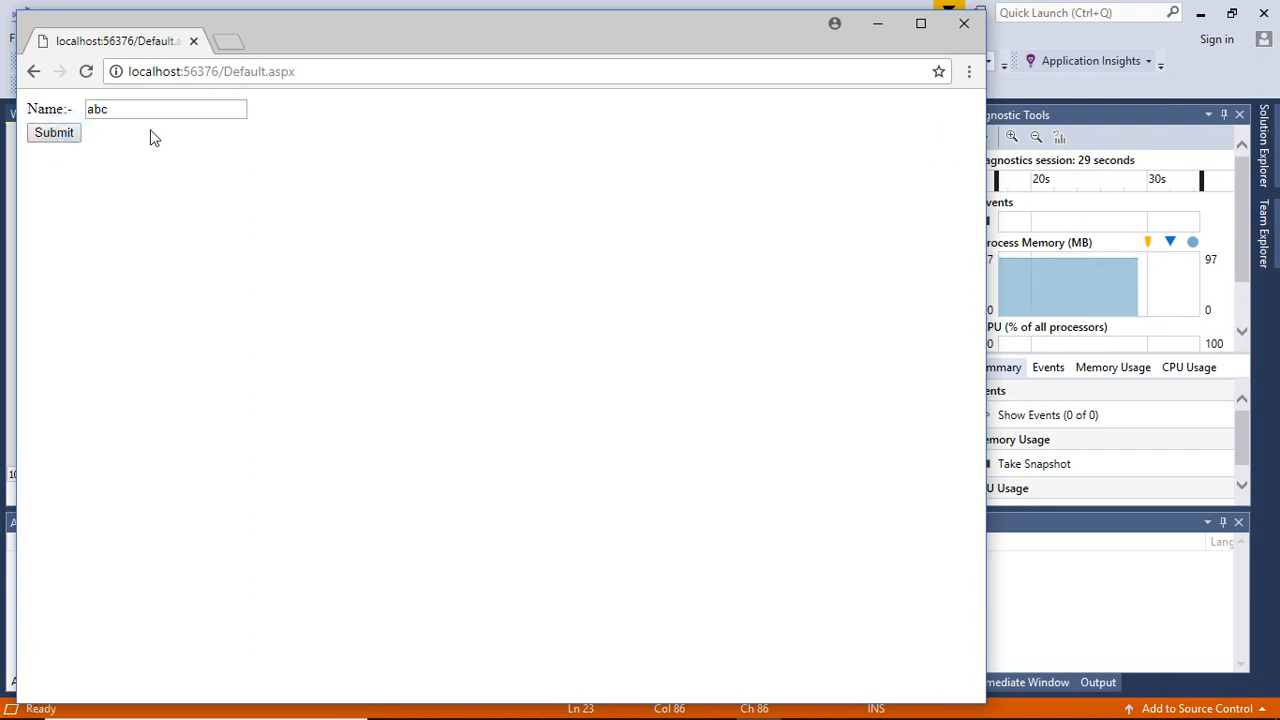
pyautogui.moveTo(300, 108)
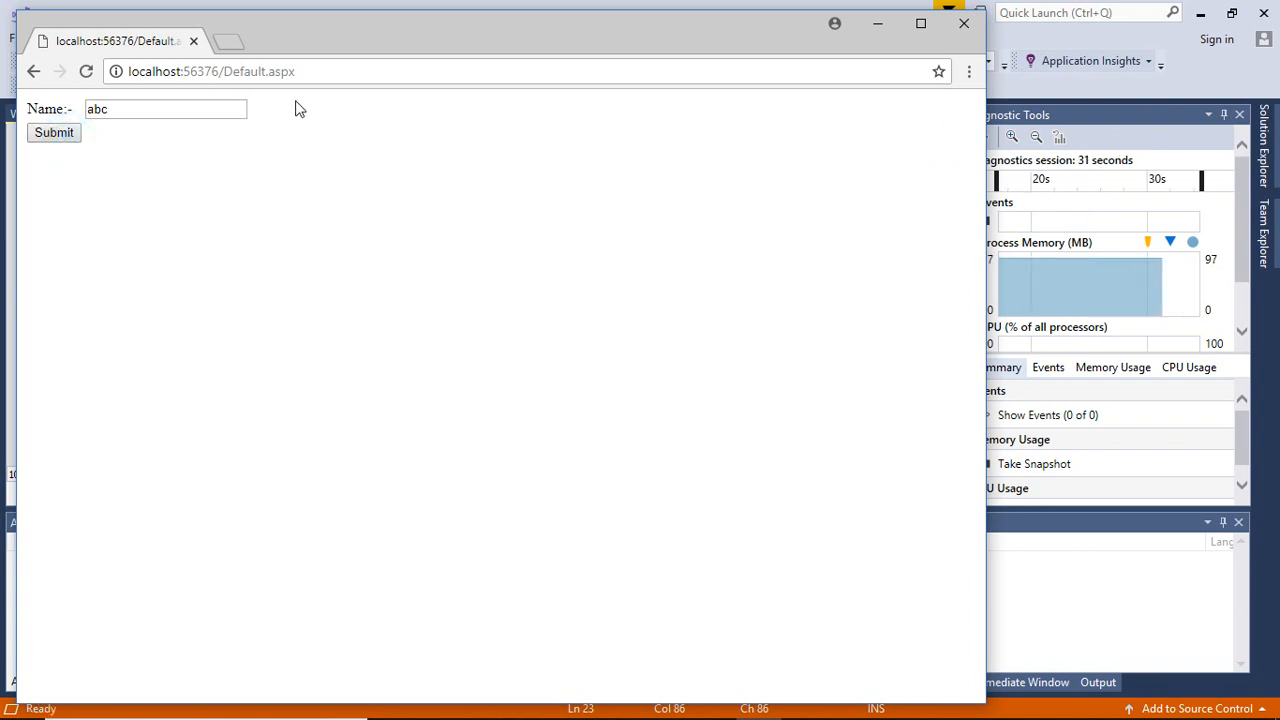
pyautogui.moveTo(420, 156)
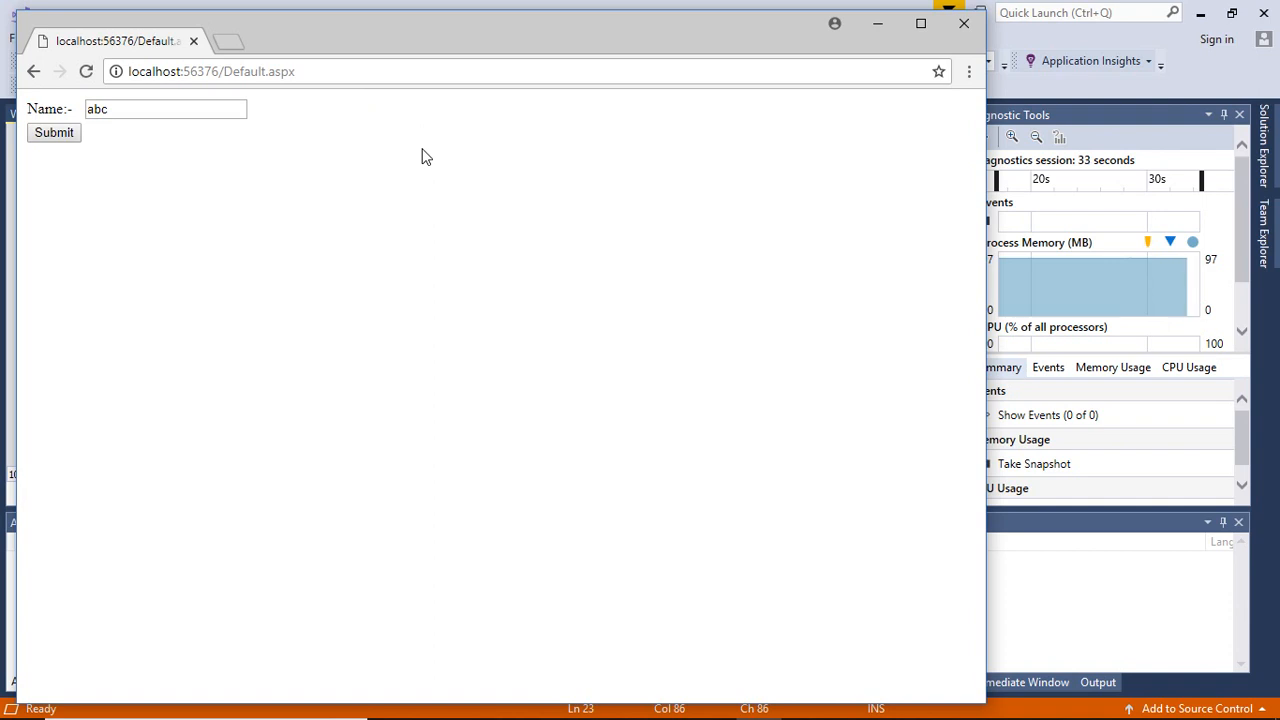